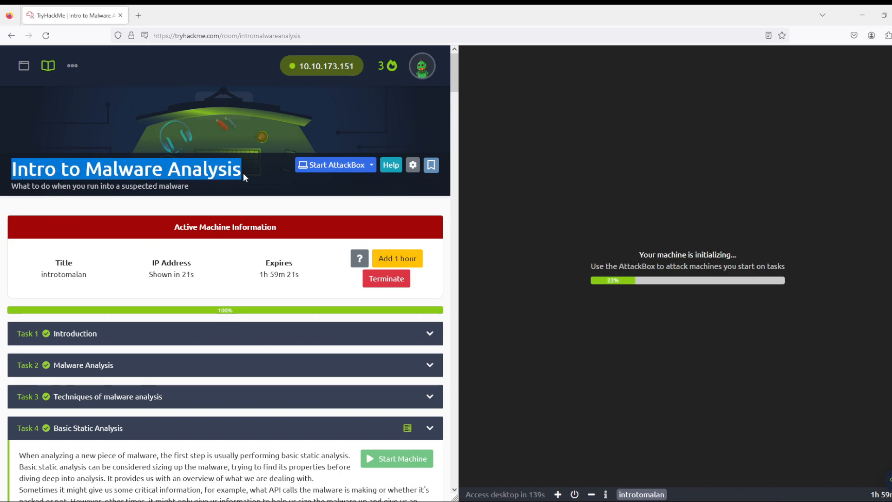
mouse_move(252, 226)
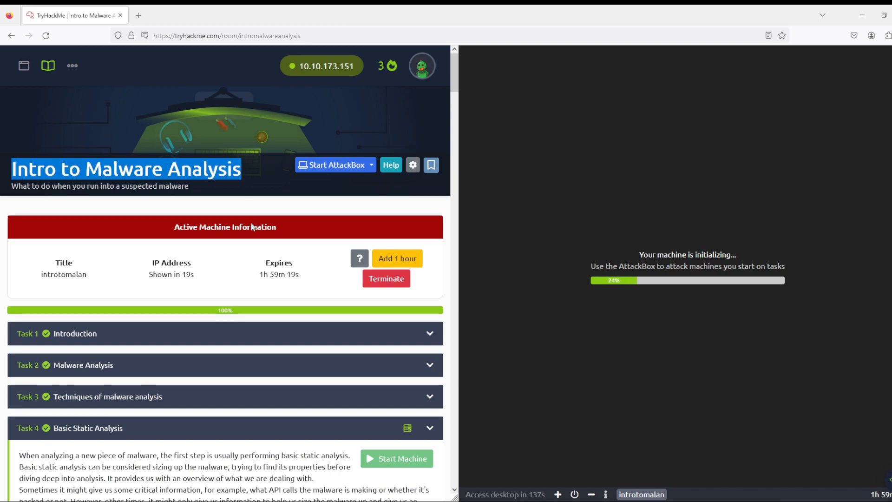
Step: Scroll past the answered Tasks 1–3 to the Task 4 Basic Static Analysis material
scroll(down, 3)
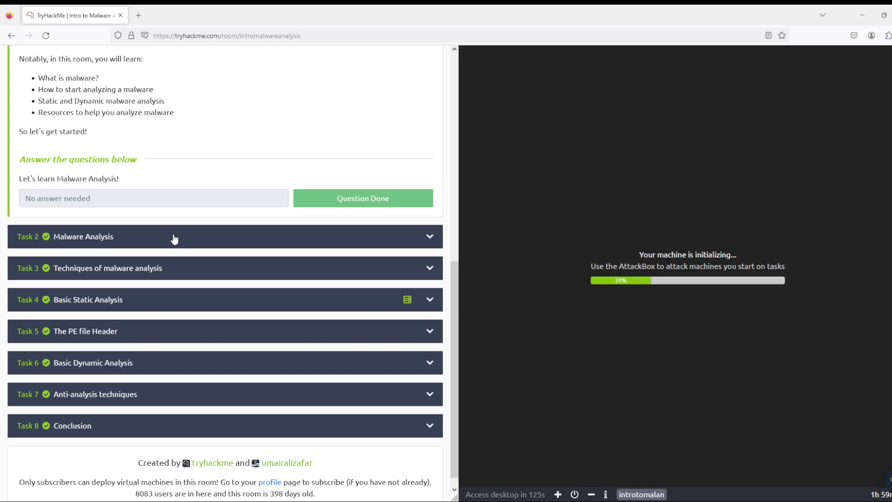
mouse_move(442, 315)
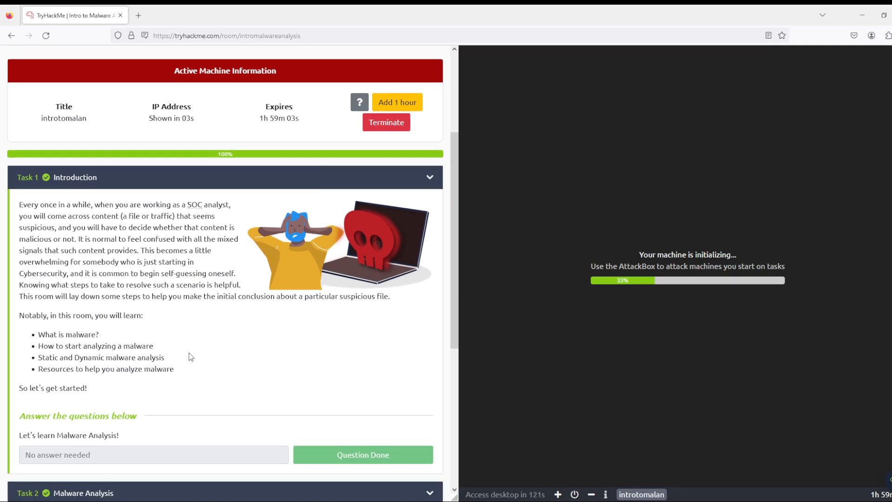
scroll(down, 3)
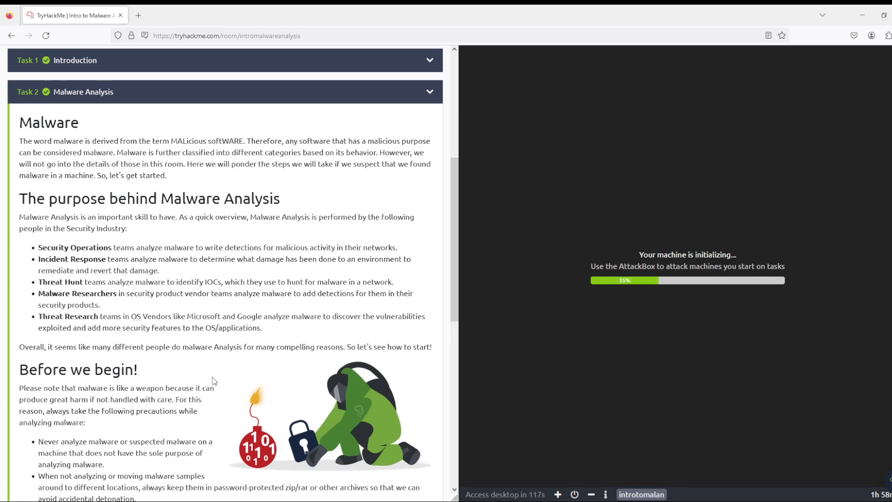
scroll(down, 3)
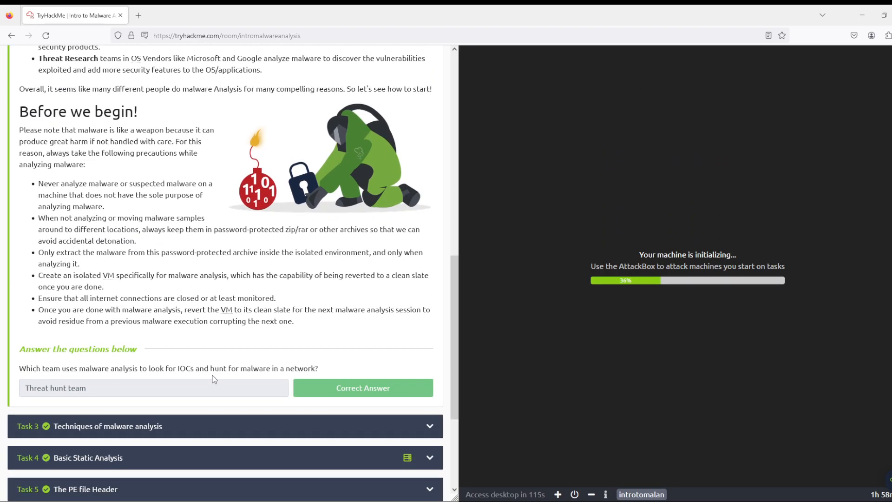
scroll(down, 3)
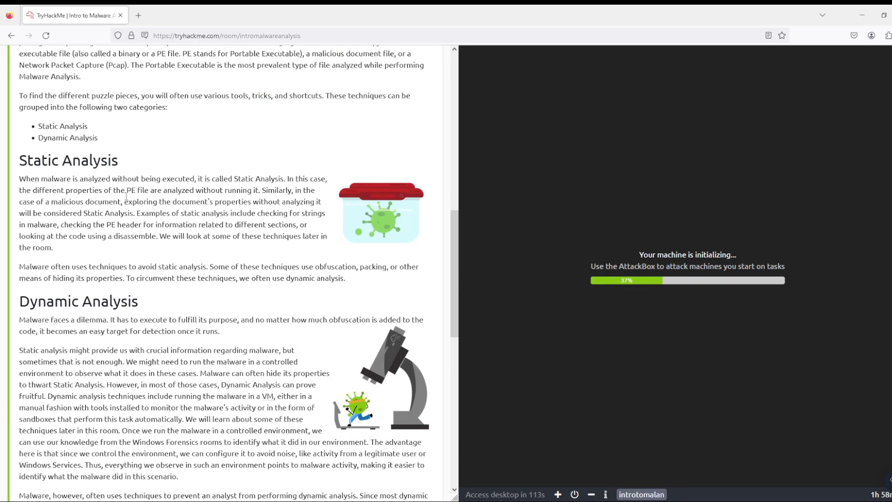
scroll(down, 3)
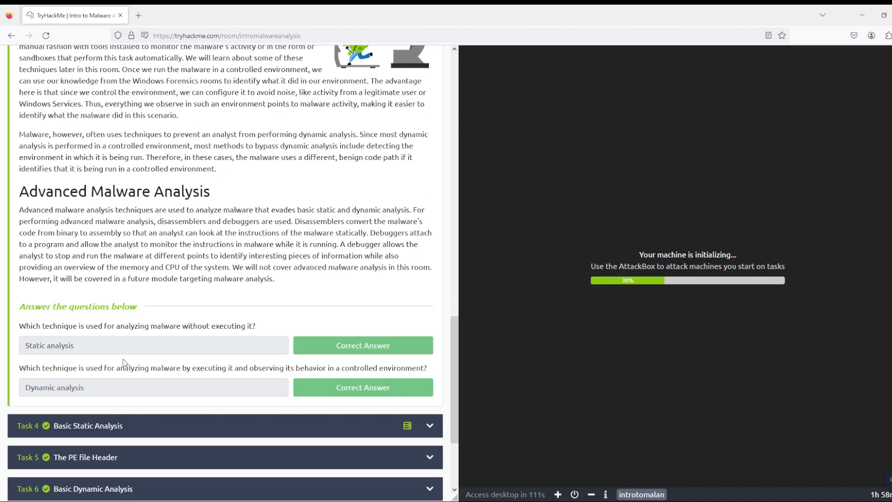
scroll(down, 3)
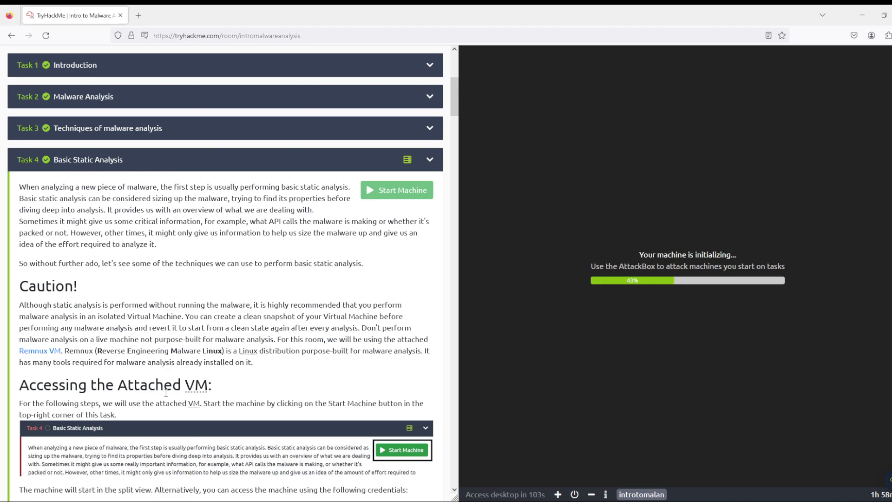
Step: Scroll through Task 4 to the answered md5sum and creation-time questions
scroll(down, 3)
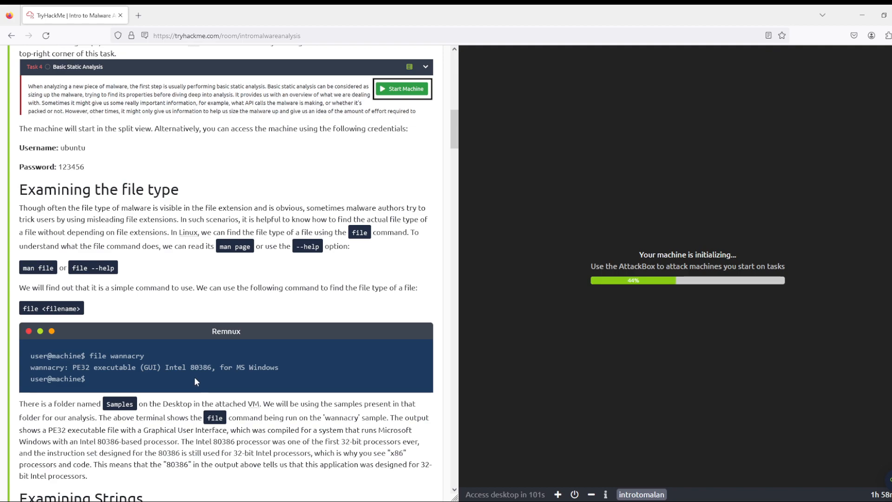
scroll(down, 3)
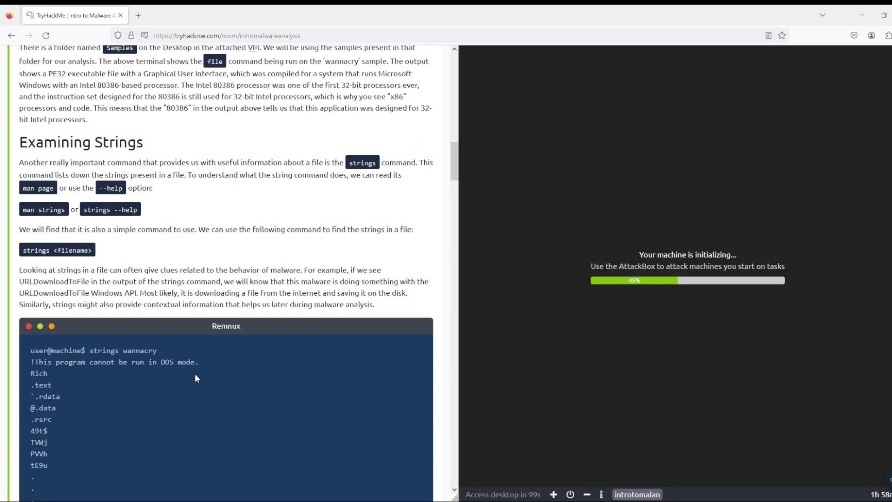
scroll(down, 3)
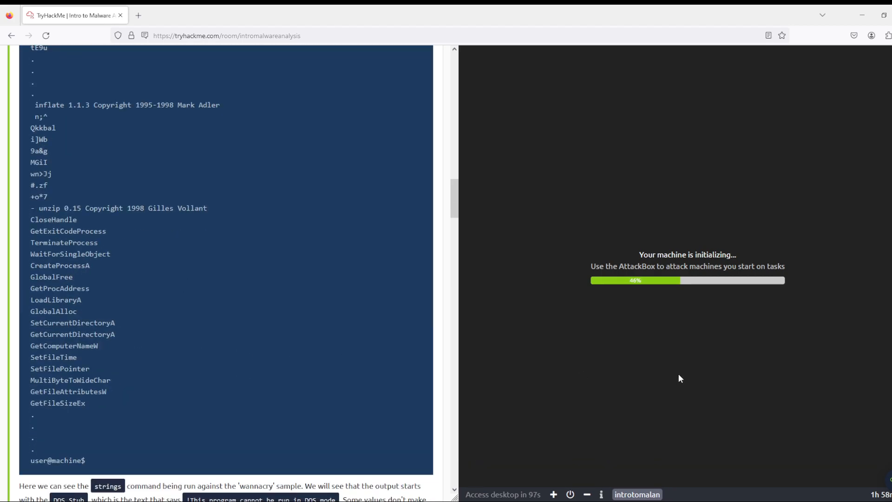
mouse_move(633, 305)
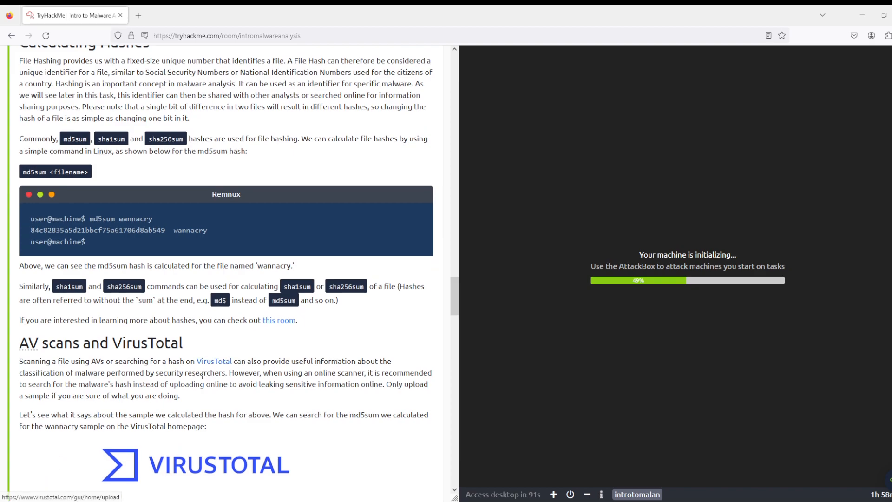
scroll(down, 3)
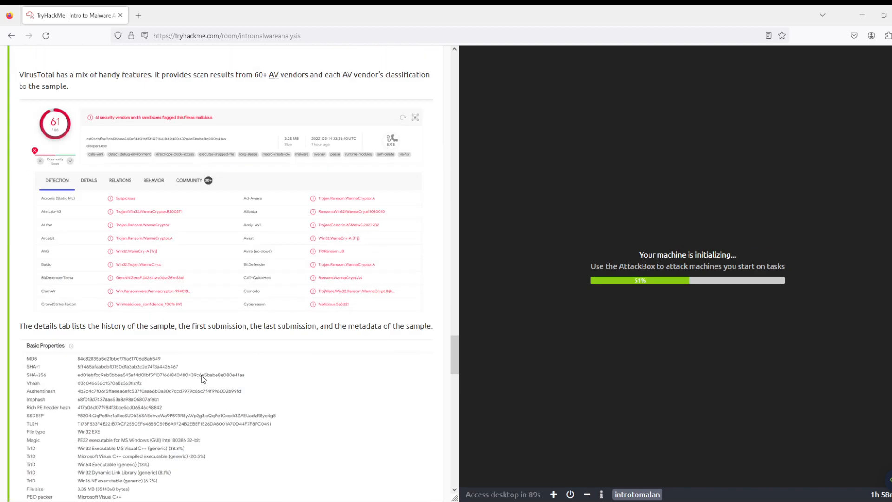
scroll(down, 3)
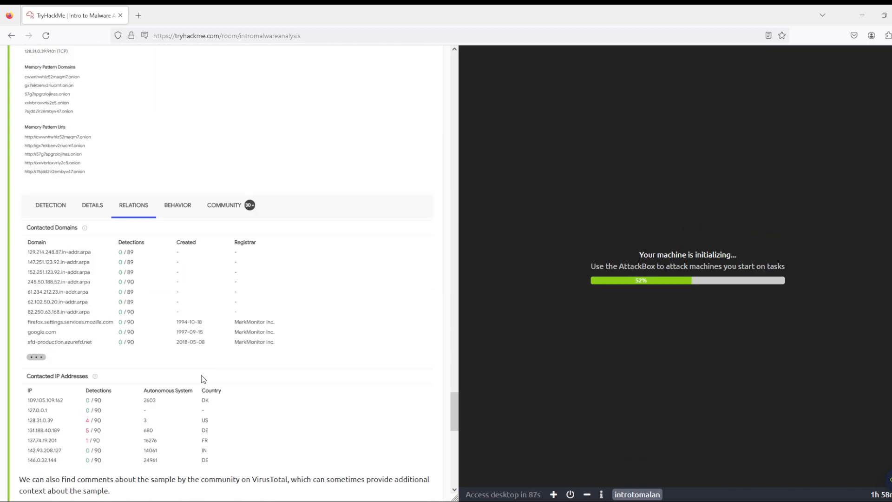
scroll(down, 3)
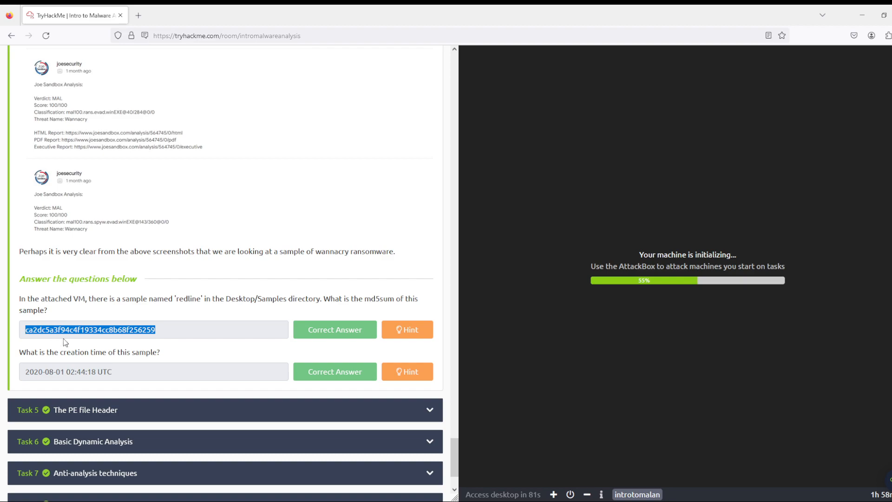
mouse_move(397, 344)
text(v)
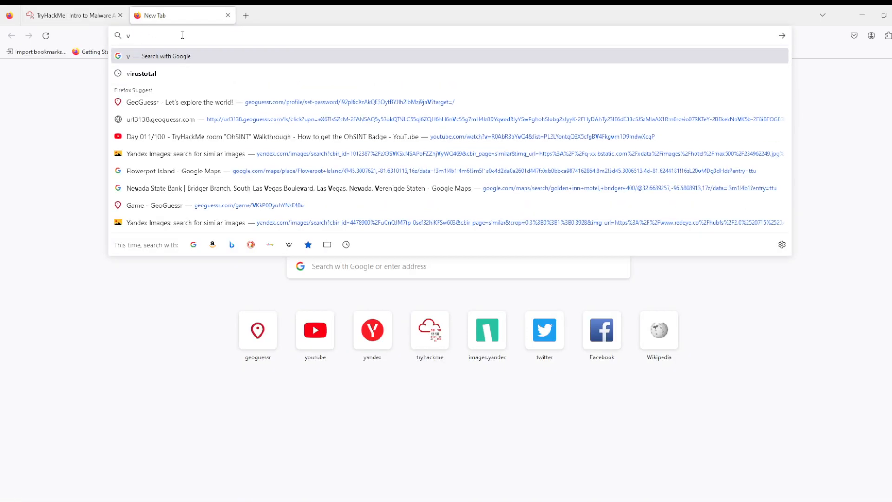
text(irust)
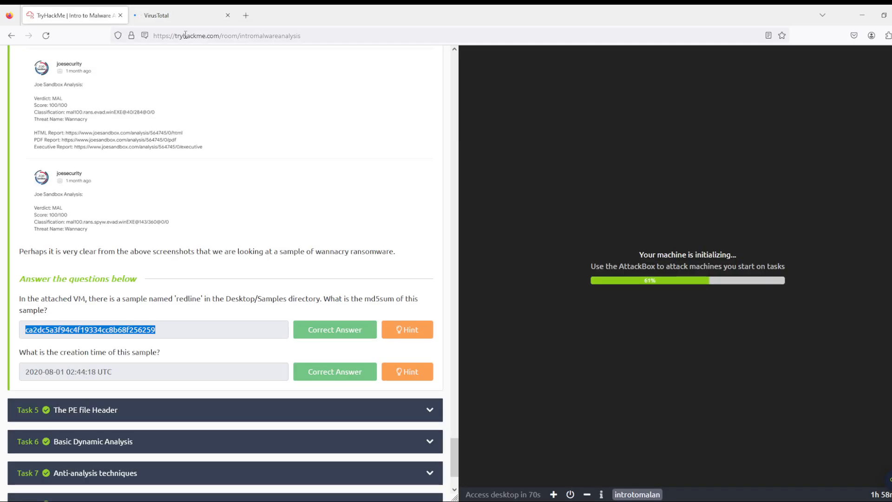
click(156, 15)
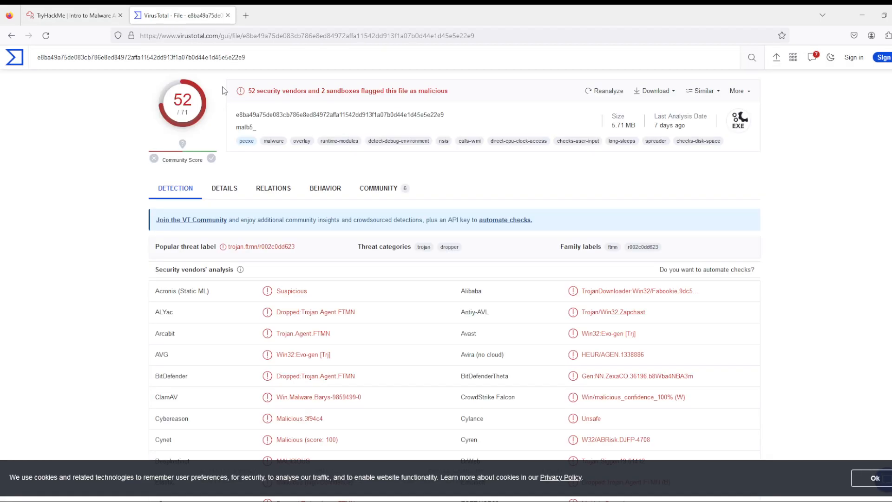
click(75, 16)
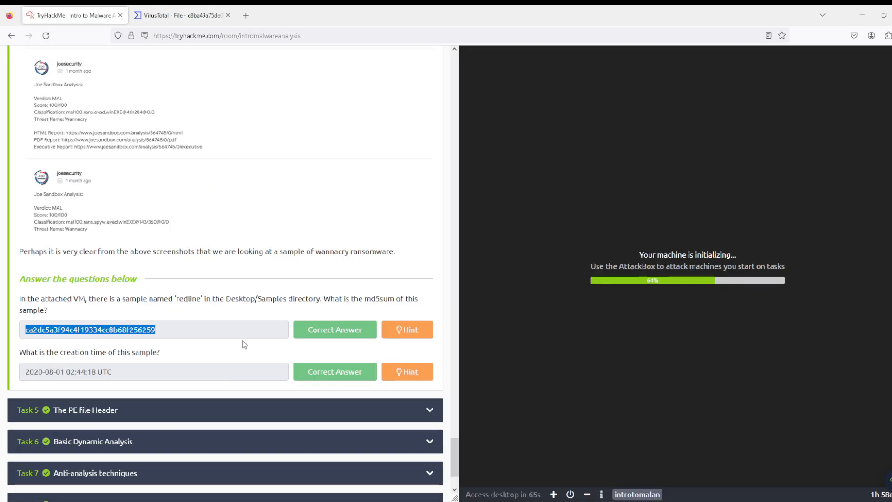
click(185, 16)
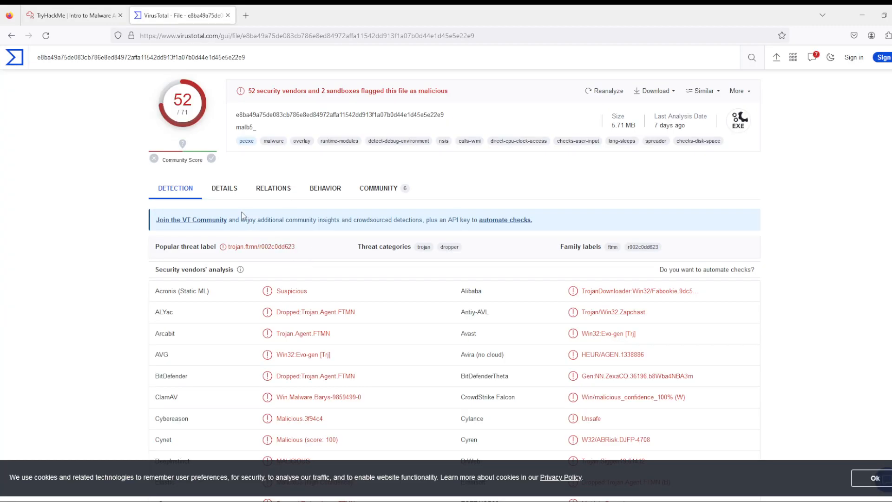
click(223, 189)
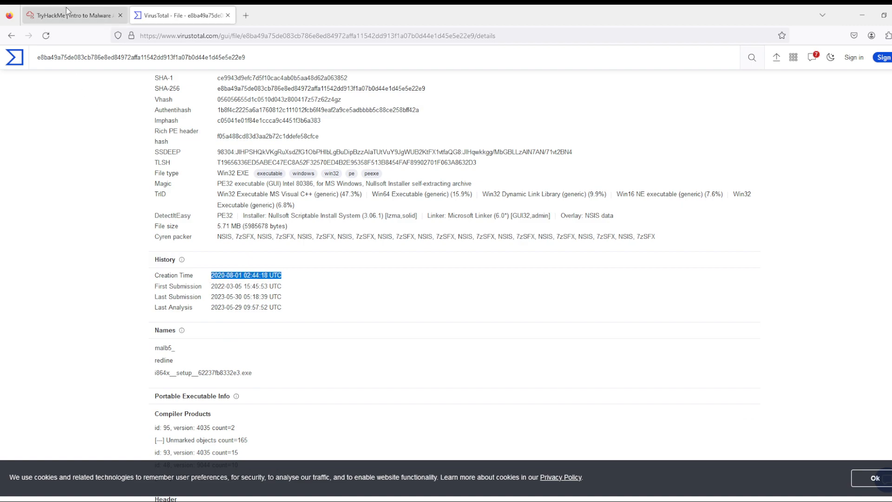
click(69, 16)
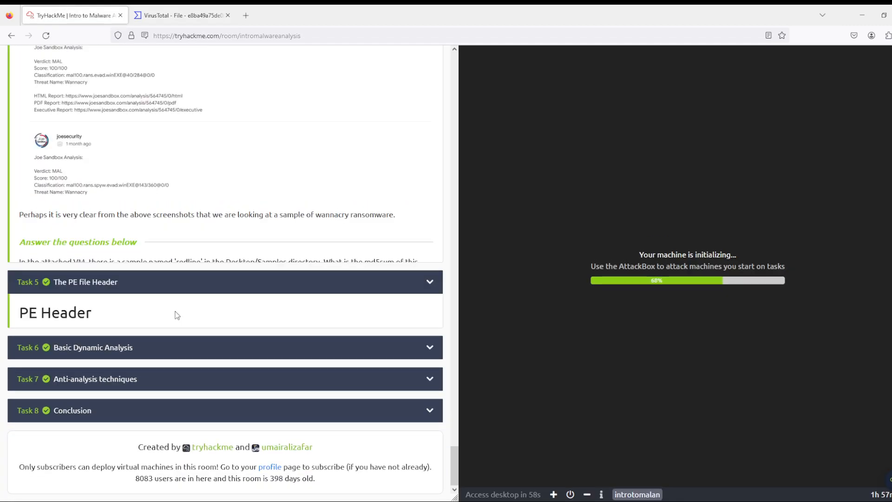
Step: Review Task 5 answers: .text entropy 6.453919, fifth section .ndata, ADVAPI32.dll
scroll(down, 3)
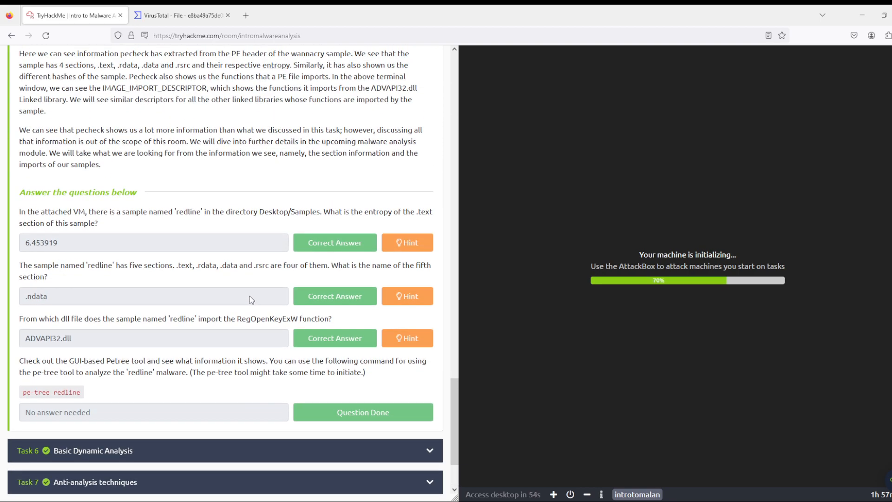
scroll(up, 3)
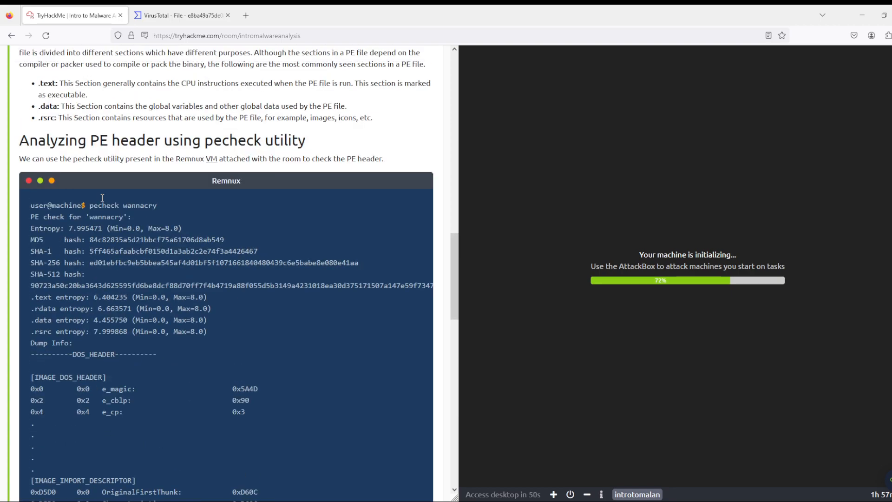
double_click(103, 205)
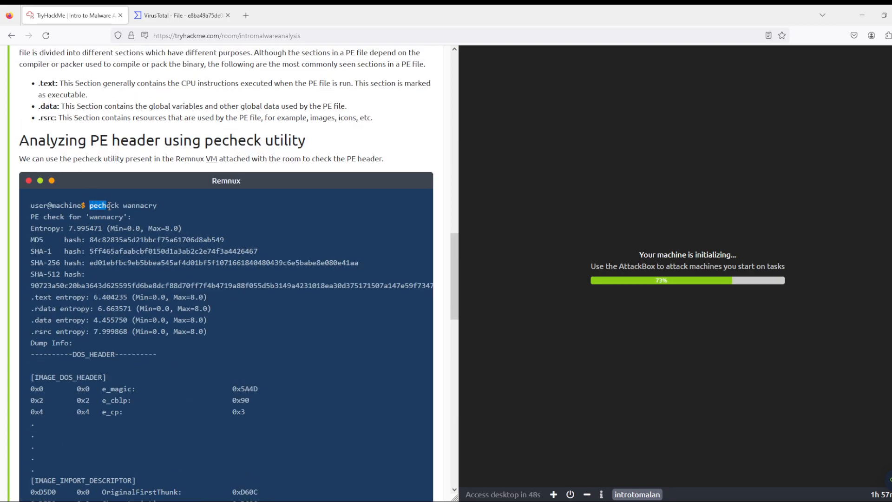
scroll(down, 3)
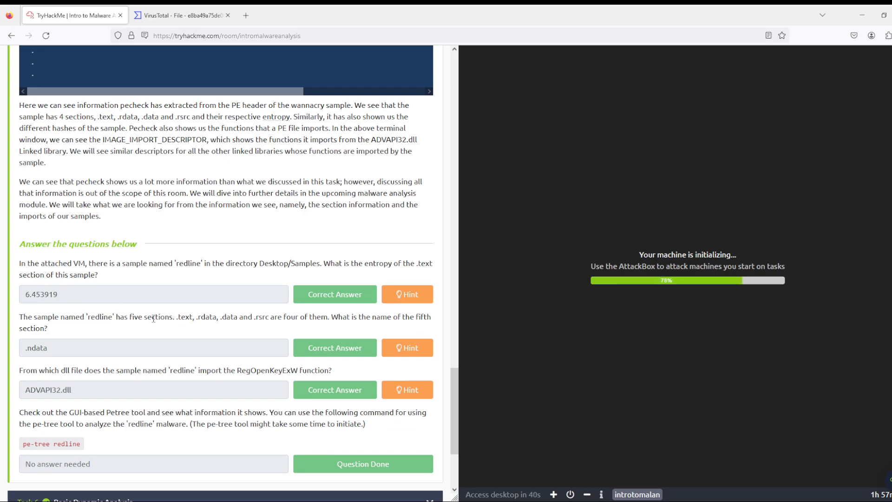
mouse_move(367, 321)
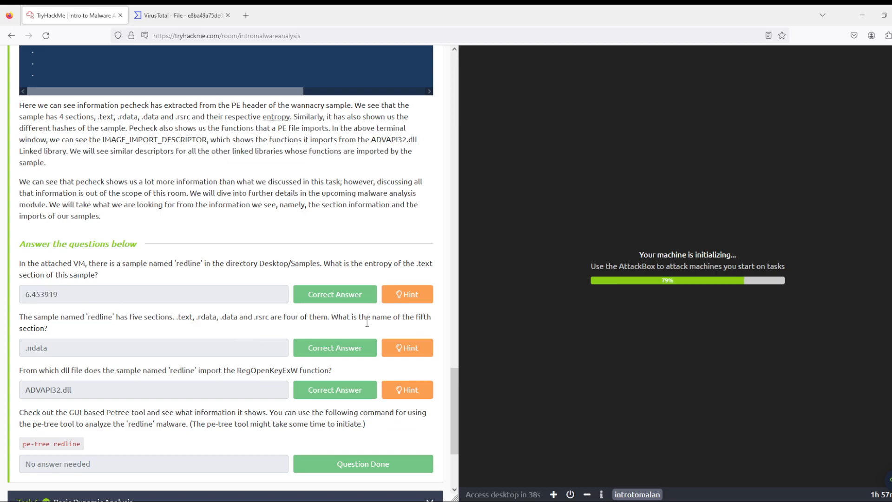
double_click(32, 361)
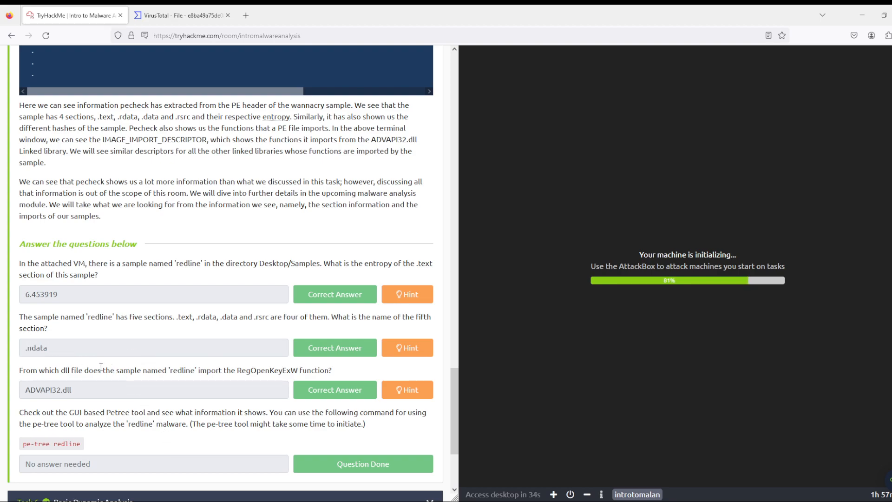
drag(19, 370, 115, 369)
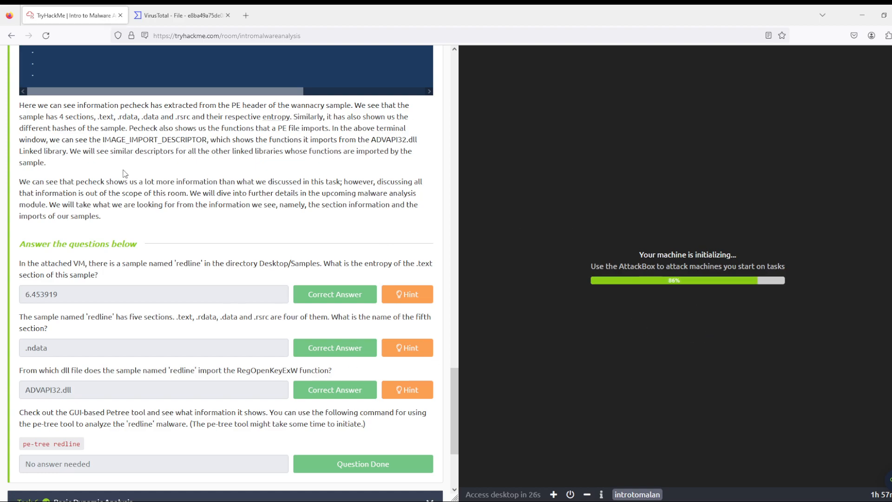
scroll(down, 3)
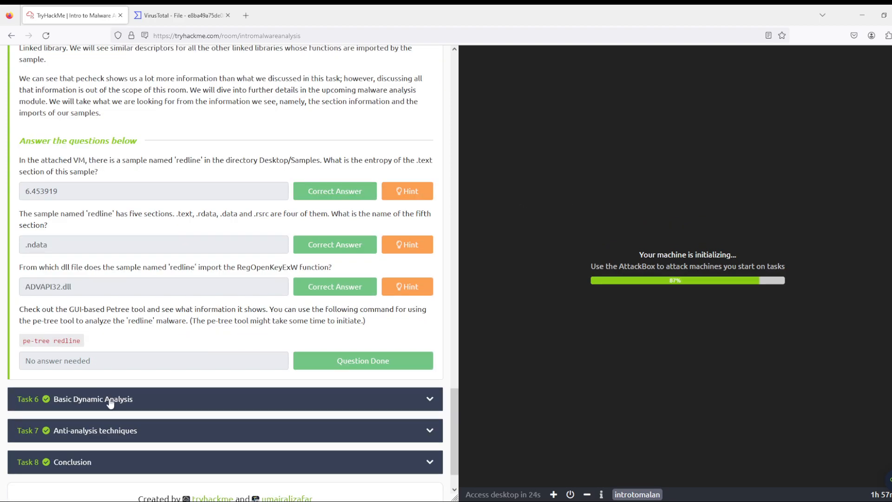
Step: Read Task 6's redline answers (17 domains, fj4ghga23_fsa.txt) and switch to Hybrid Analysis
scroll(down, 3)
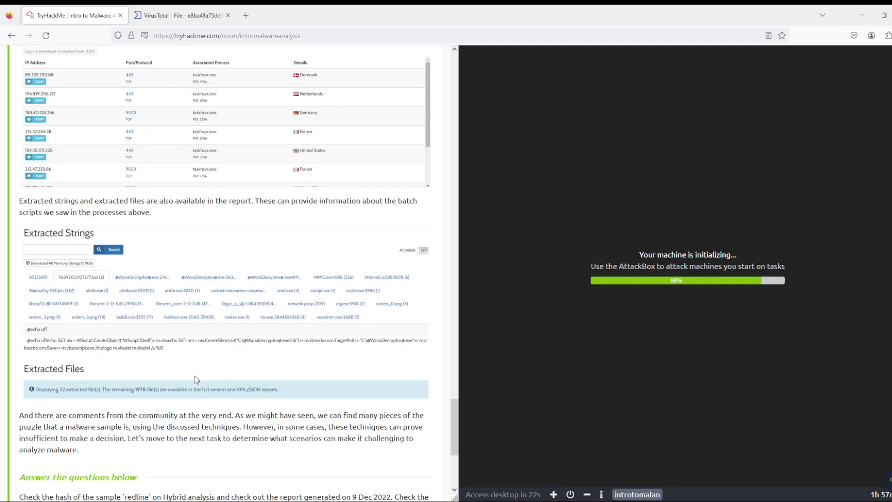
scroll(down, 3)
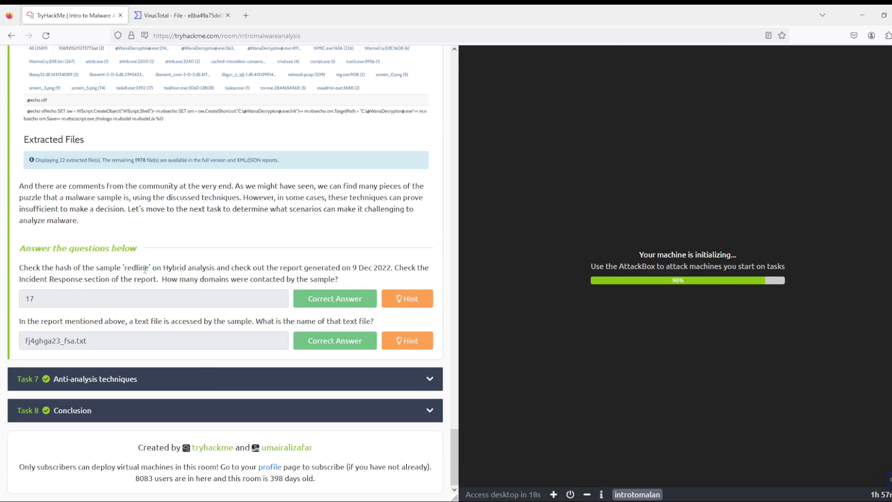
double_click(136, 267)
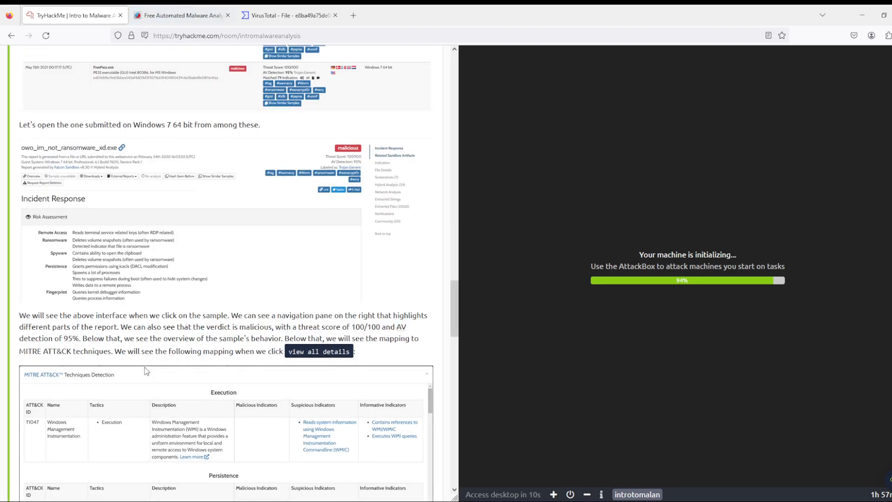
scroll(down, 3)
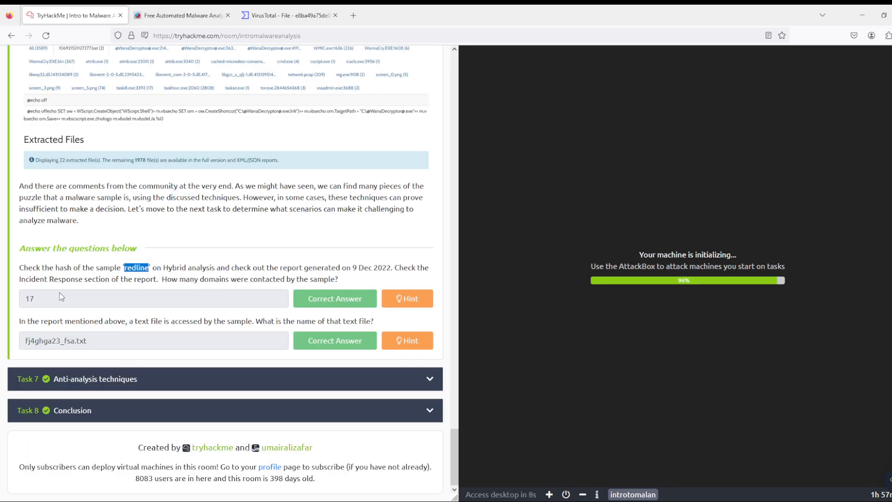
click(182, 15)
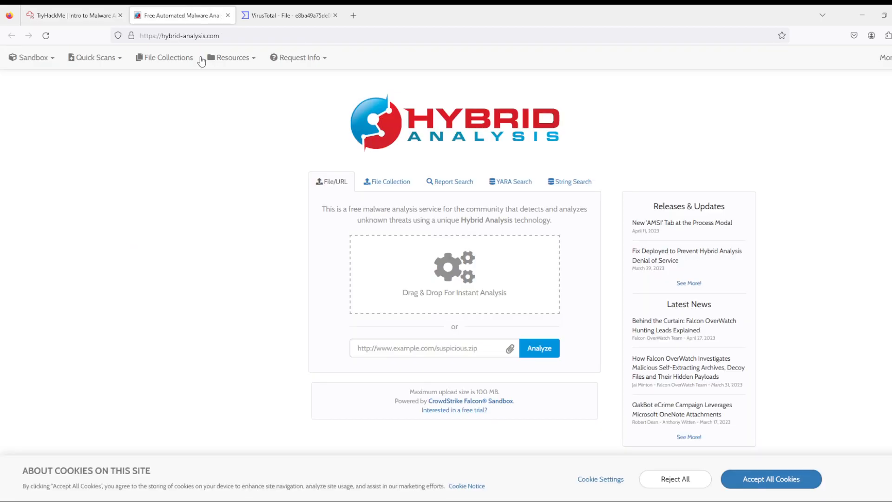
Step: Open the 9 Dec 2022 Hybrid Analysis redline report and scroll through its DNS requests
click(179, 36)
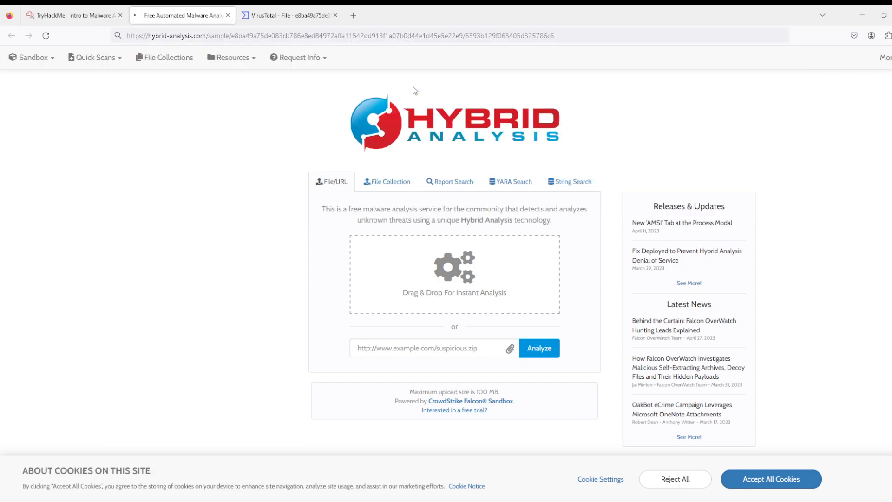
click(75, 15)
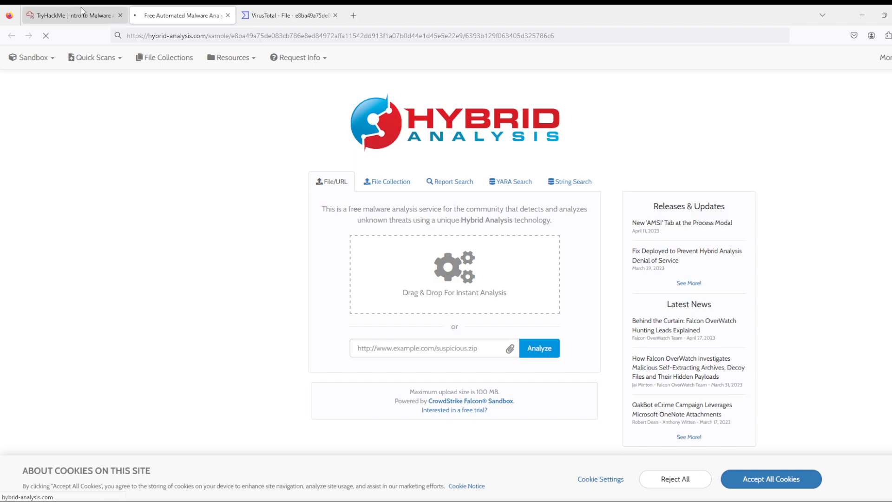
click(72, 15)
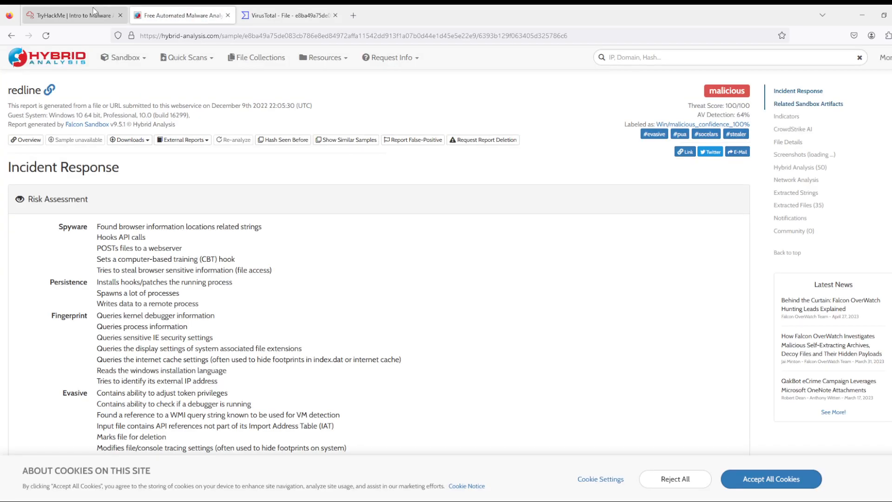
scroll(down, 3)
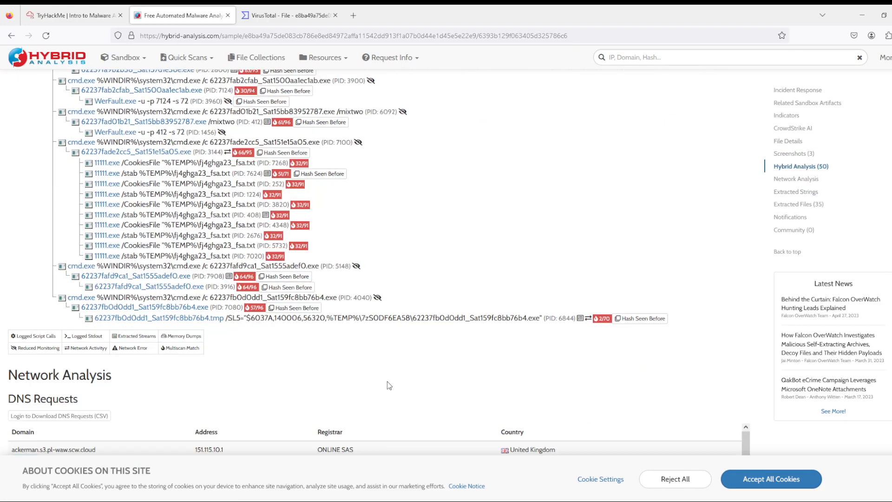
scroll(down, 3)
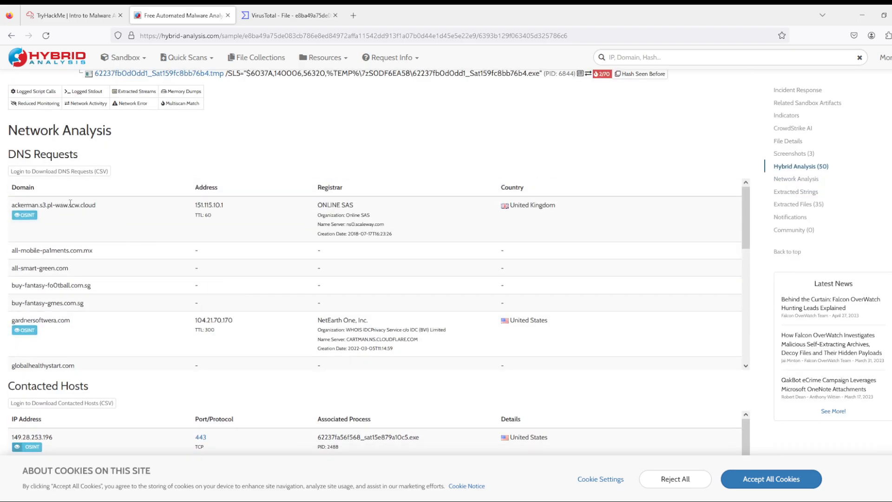
scroll(down, 3)
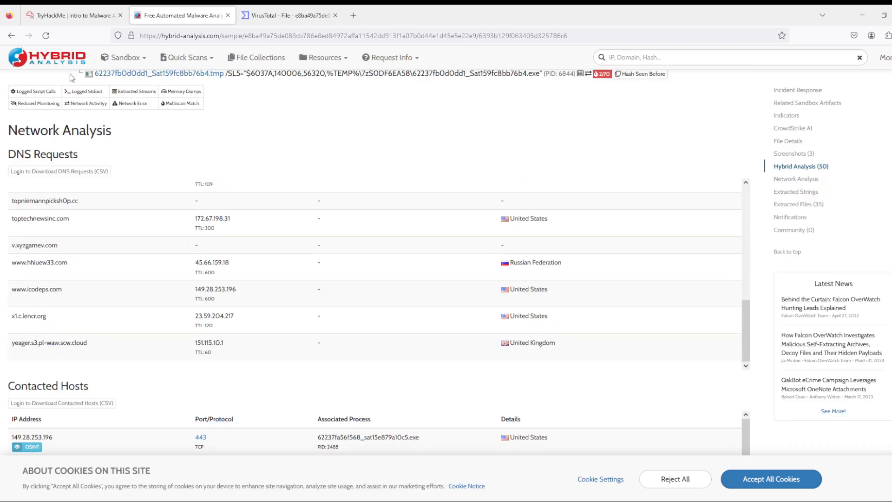
Step: Compare the fj4ghga23_fsa.txt answer against the Hybrid Analysis report, then return to TryHackMe
click(74, 15)
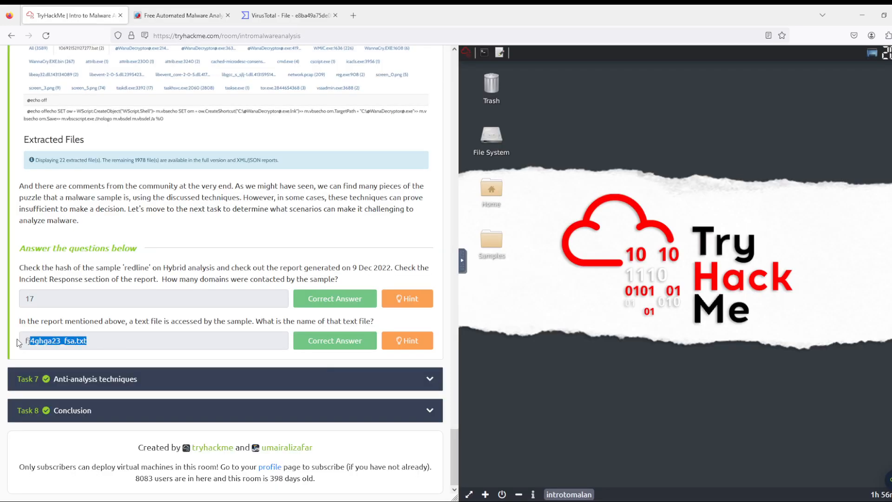
double_click(79, 340)
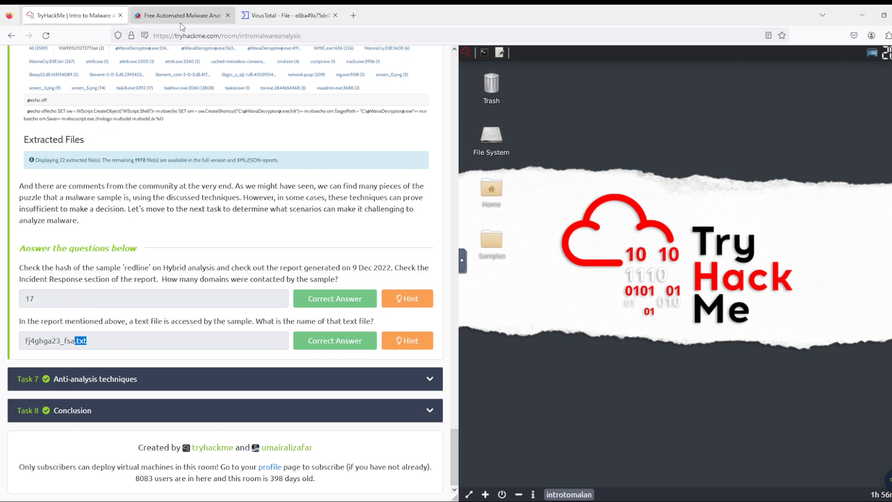
click(181, 15)
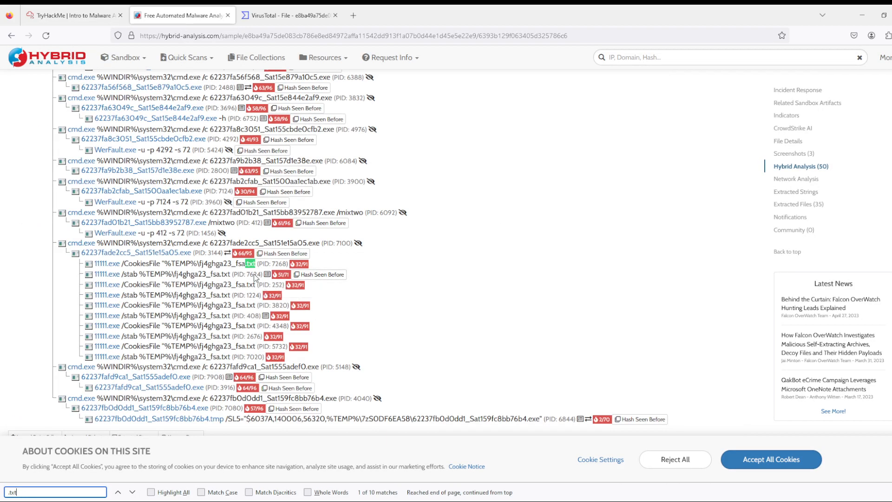
click(70, 16)
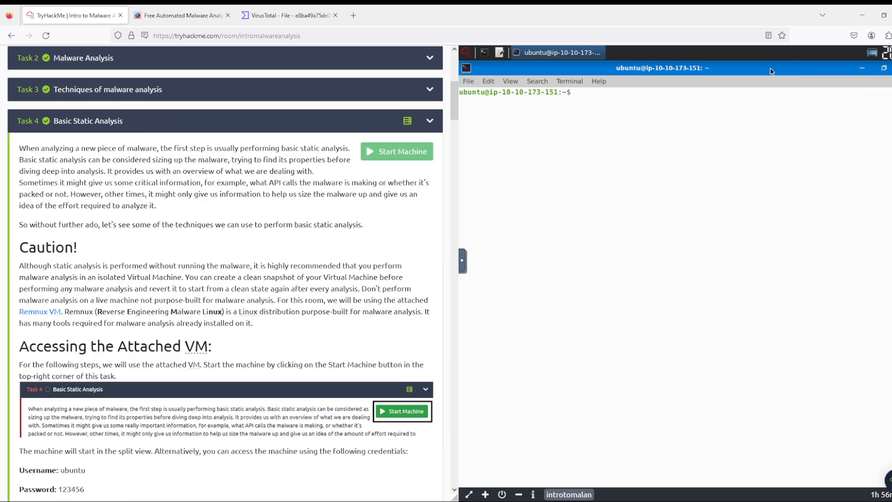
Step: Zoom in the terminal and run file on every Desktop/Samples file via ls | xargs file
click(510, 80)
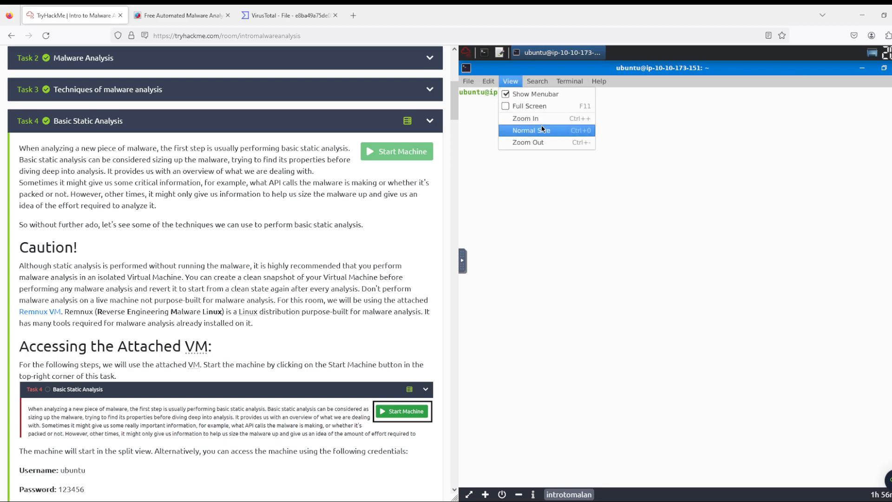
mouse_move(537, 123)
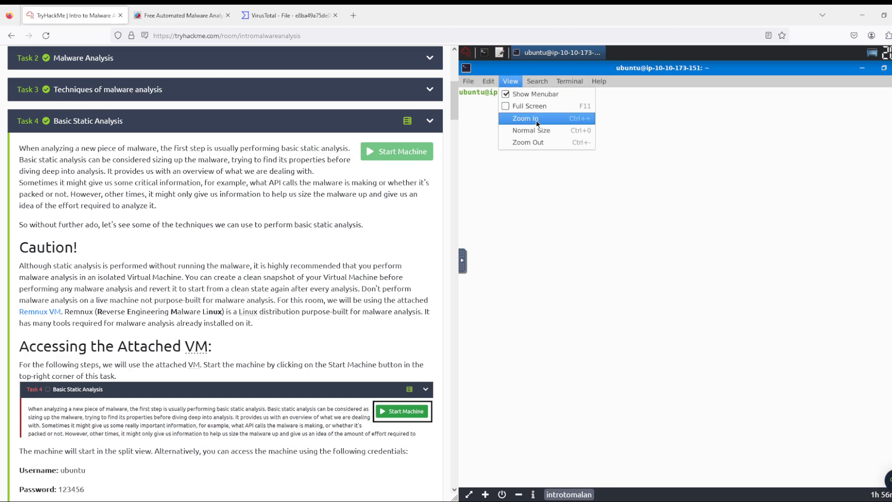
click(525, 118)
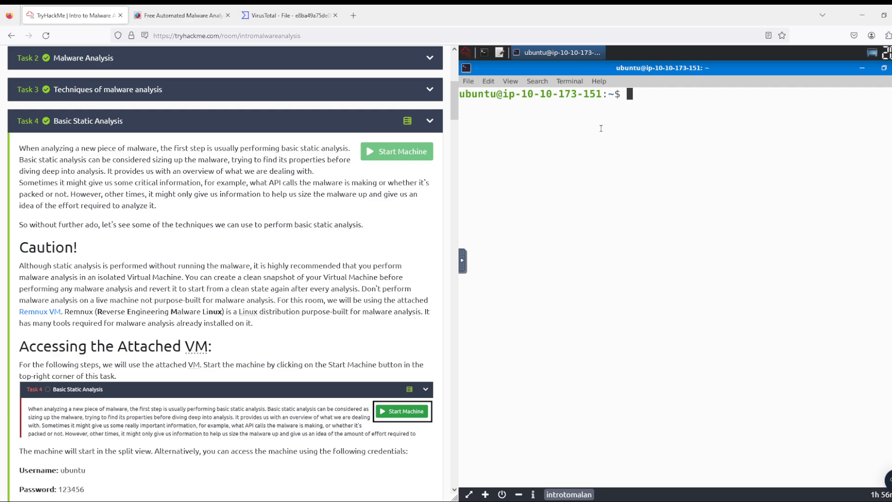
text(cd Desktop/)
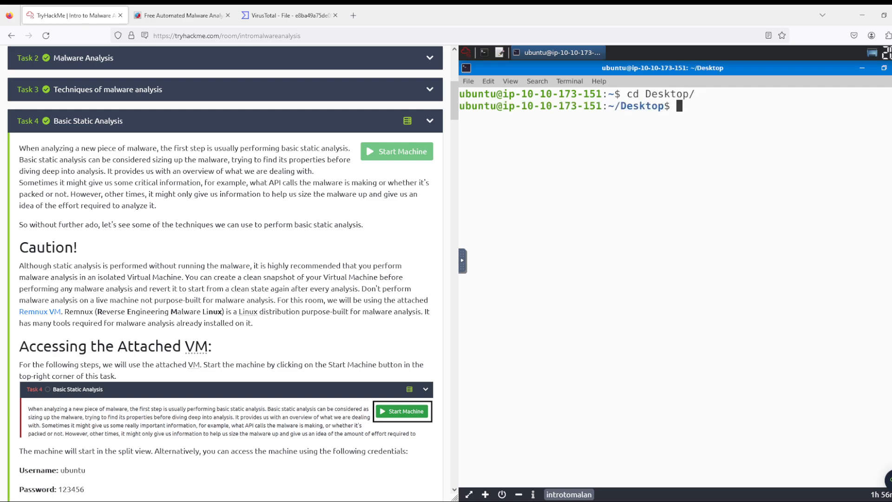
text(cd Samples/)
text(ls)
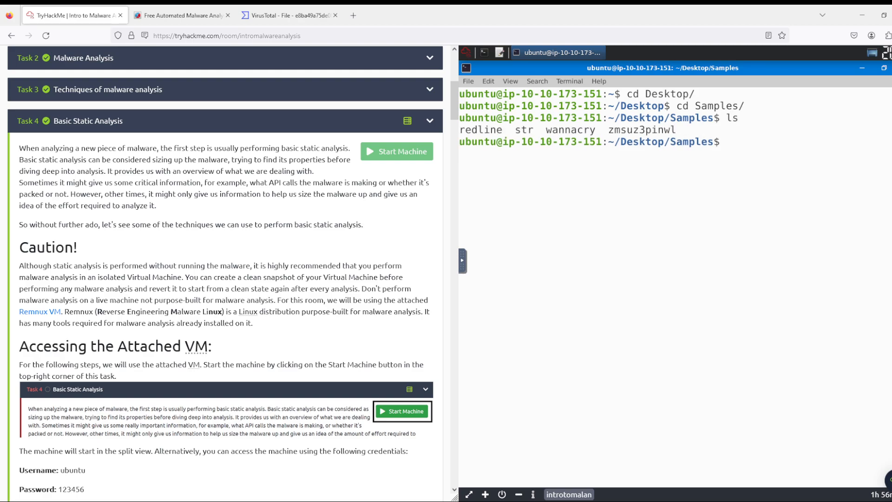
mouse_move(841, 154)
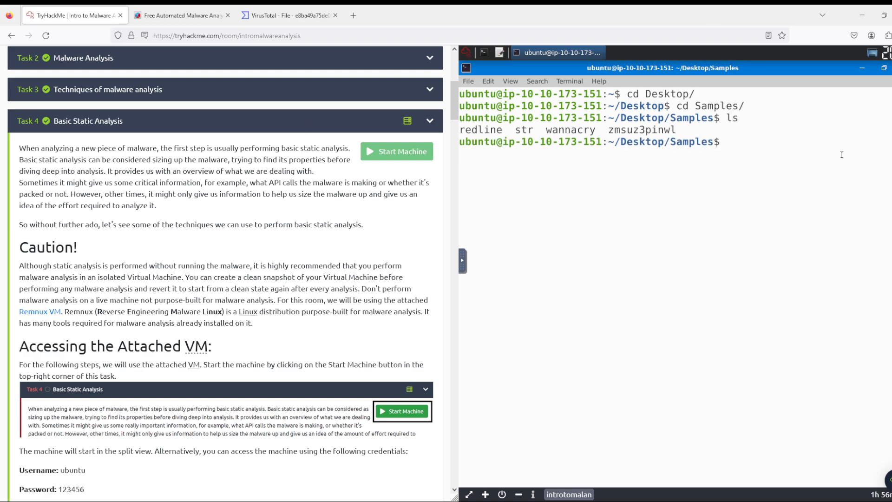
text(ls | xargs file)
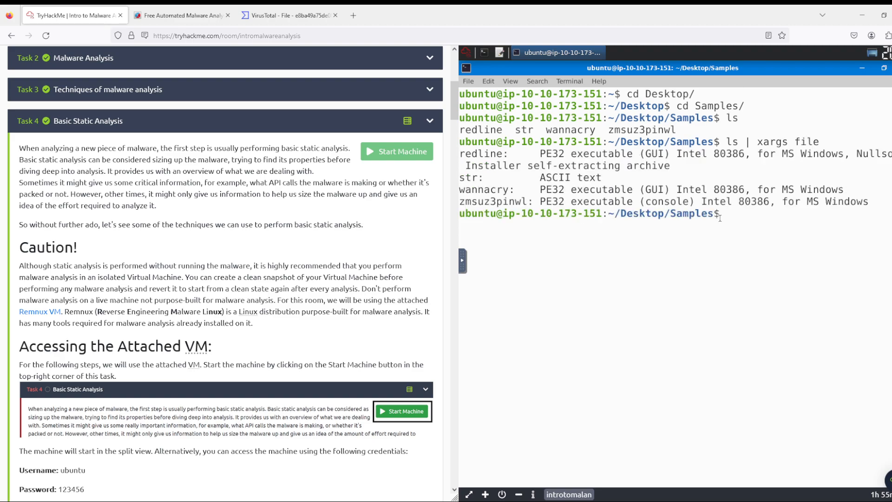
Step: Scroll to Task 4's questions and run md5sum redline, giving ca2dc5a3f94c4f19334cc8b68f256259
scroll(down, 3)
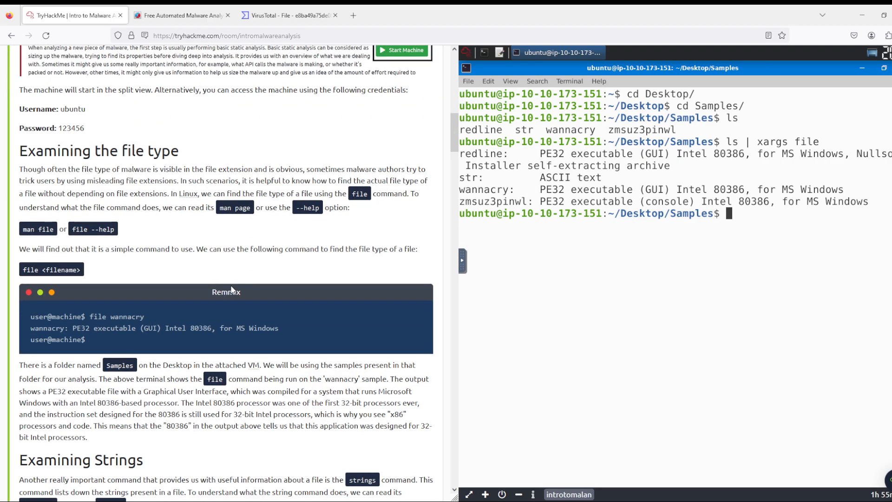
scroll(down, 3)
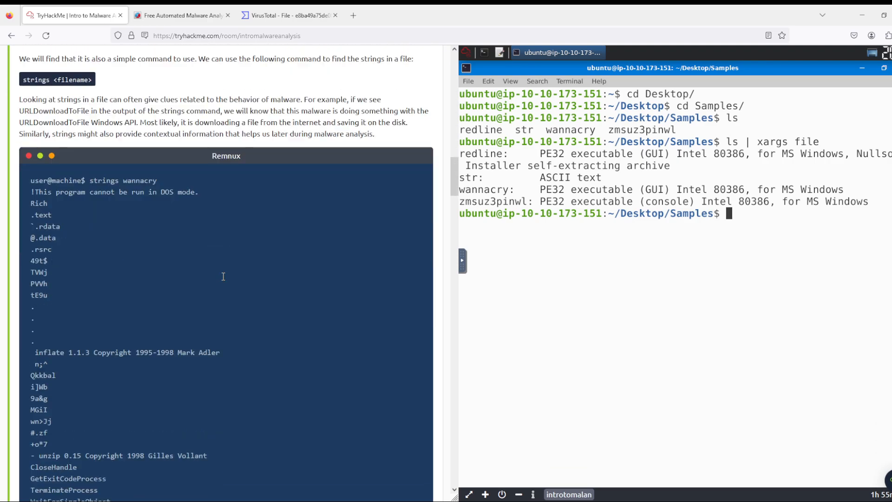
scroll(down, 3)
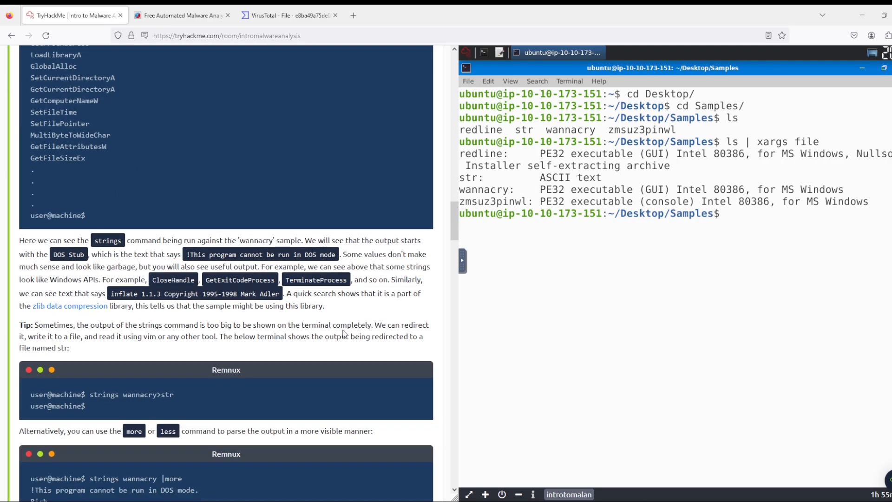
scroll(down, 3)
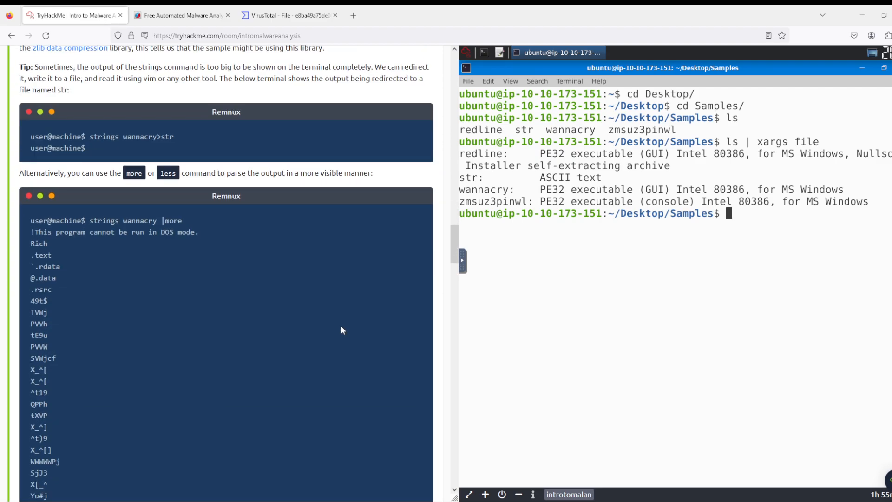
scroll(down, 3)
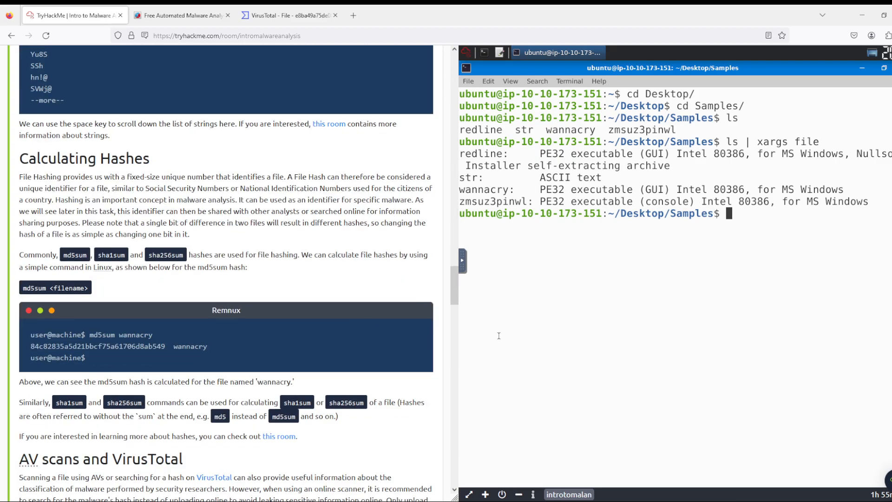
scroll(down, 3)
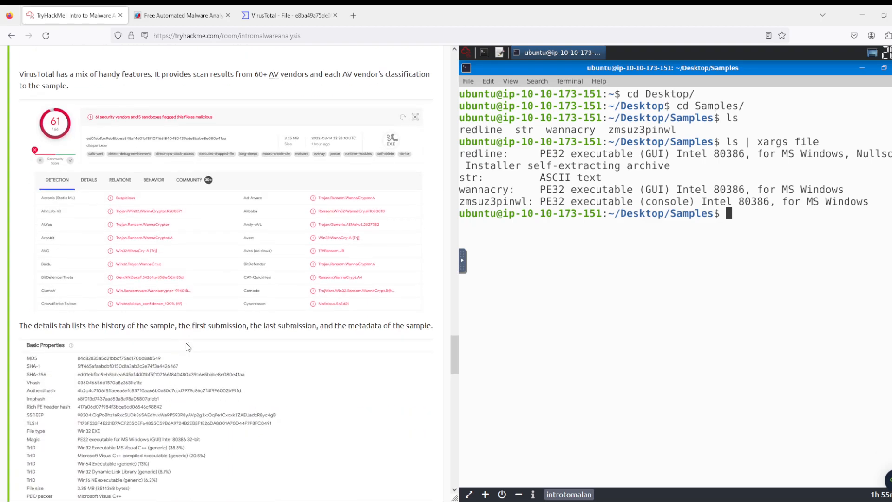
scroll(down, 3)
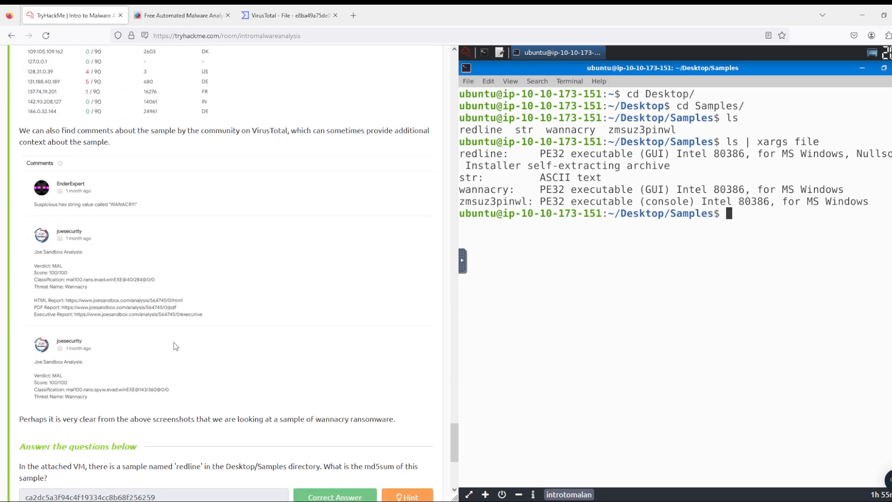
scroll(down, 3)
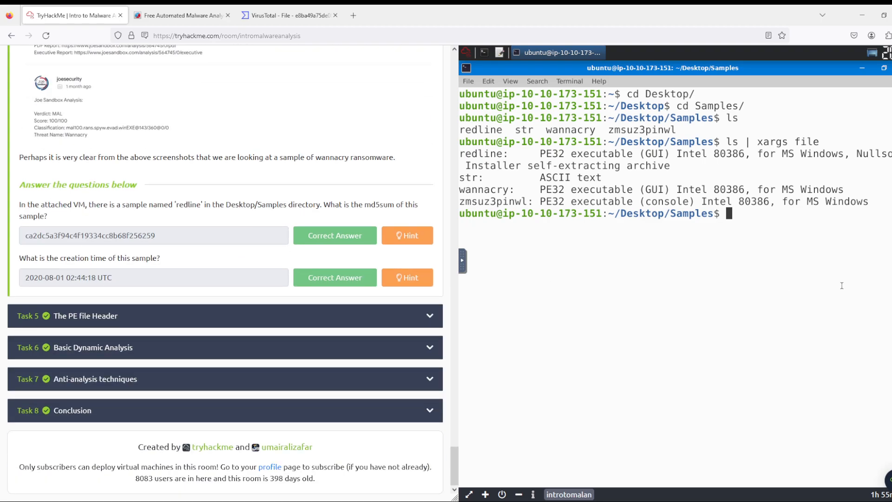
text(md5sum)
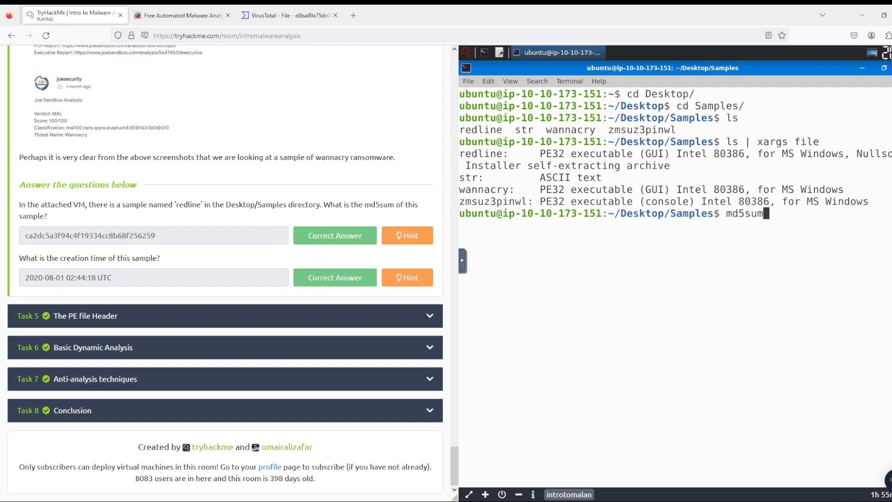
text(redline)
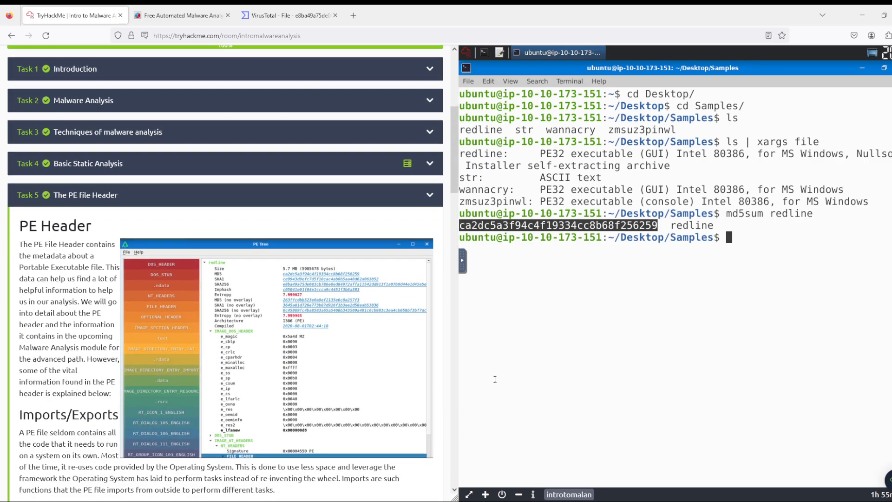
Step: Scroll to Task 5's questions and run pecheck redline in the terminal
scroll(down, 3)
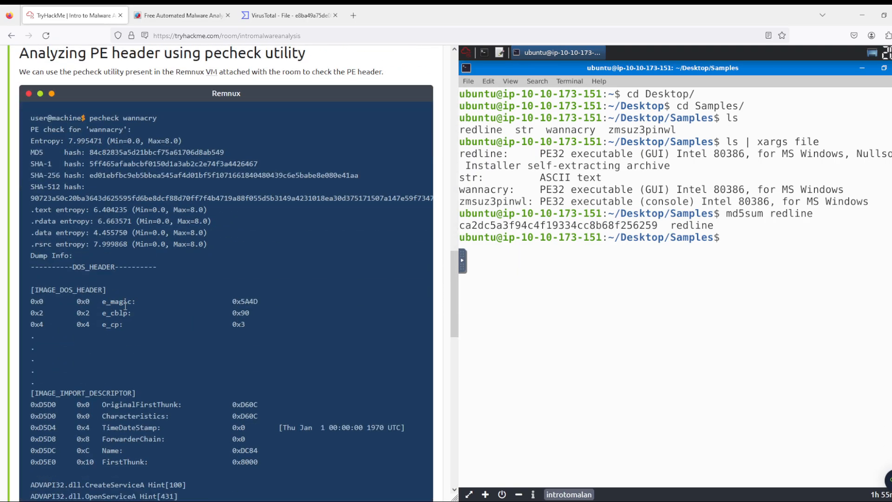
text(pech)
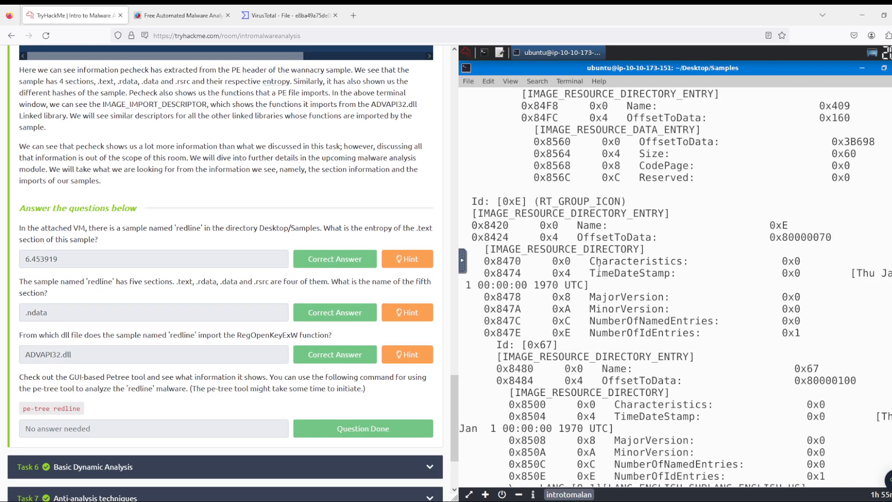
Step: Confirm the .text section entropy of 6.453919 in redline's pecheck output
scroll(down, 3)
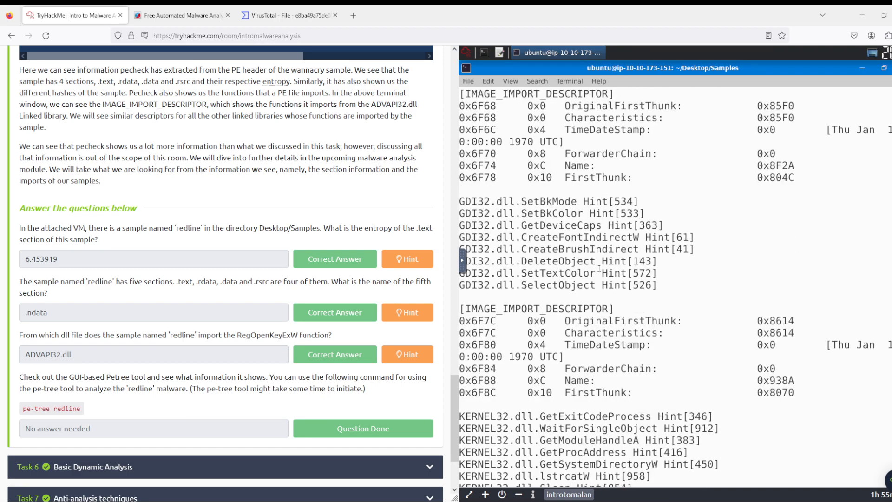
scroll(down, 3)
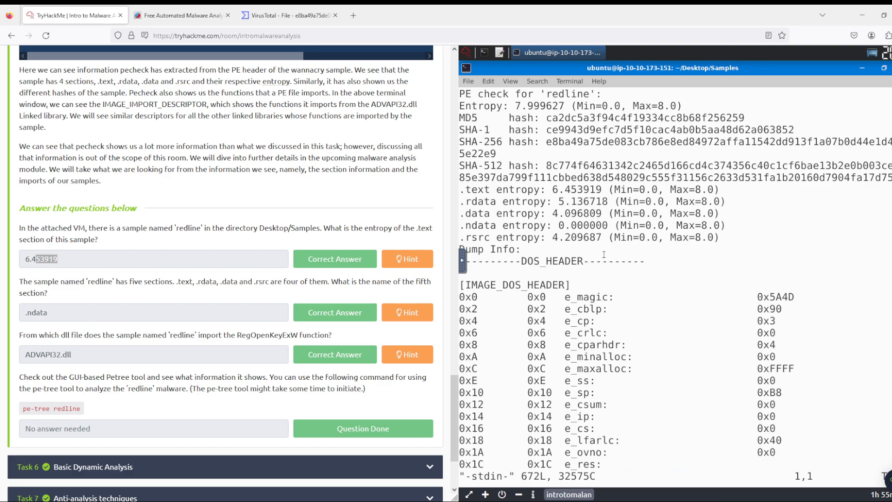
double_click(570, 190)
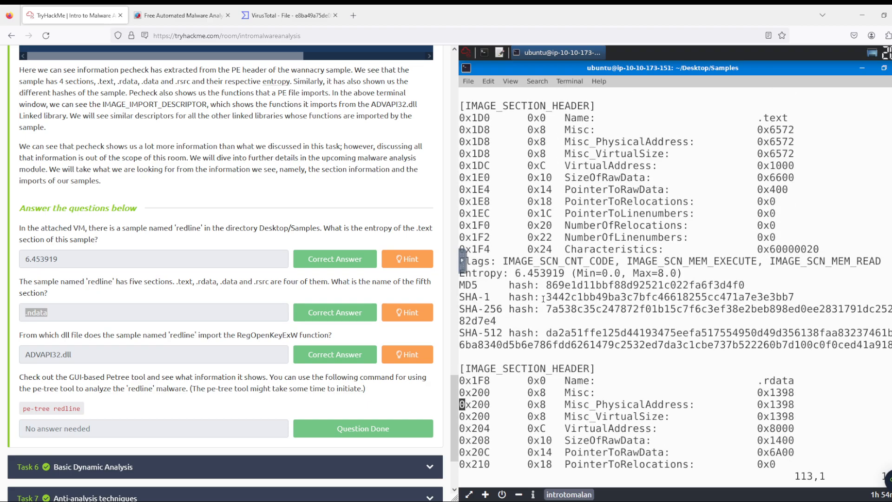
Step: Confirm the ADVAPI32.dll import and scroll down to Task 6's questions
scroll(down, 3)
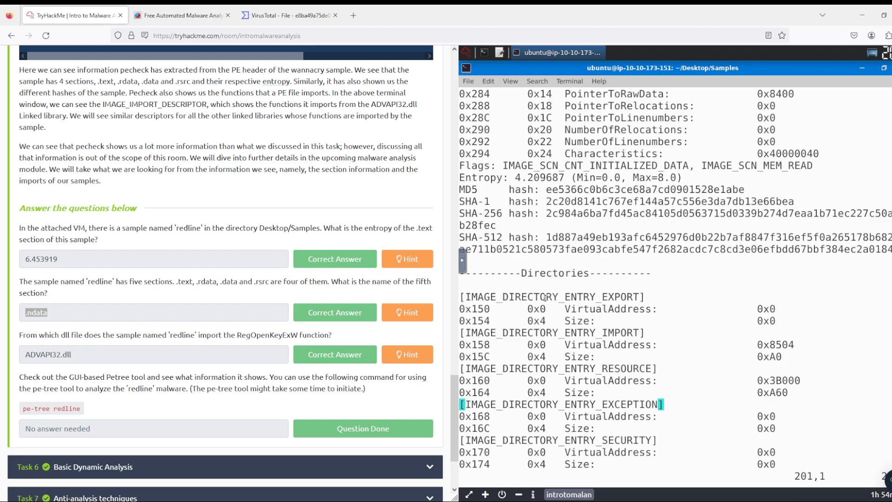
scroll(down, 3)
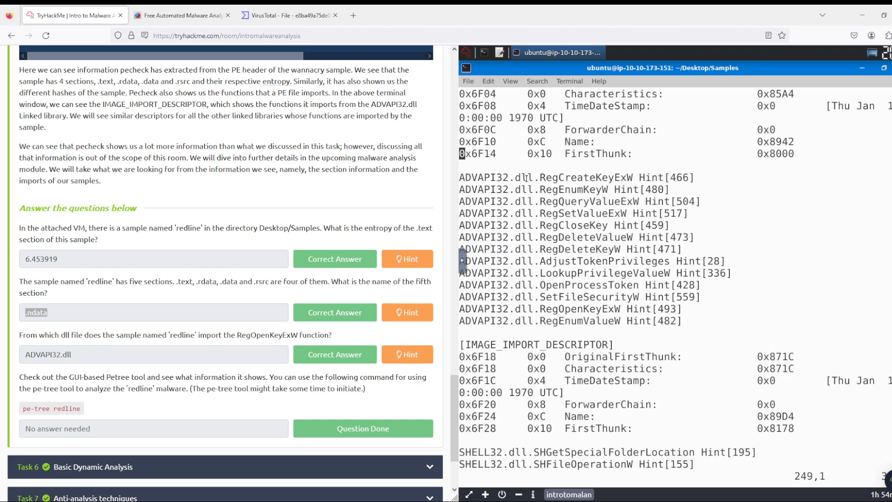
double_click(495, 177)
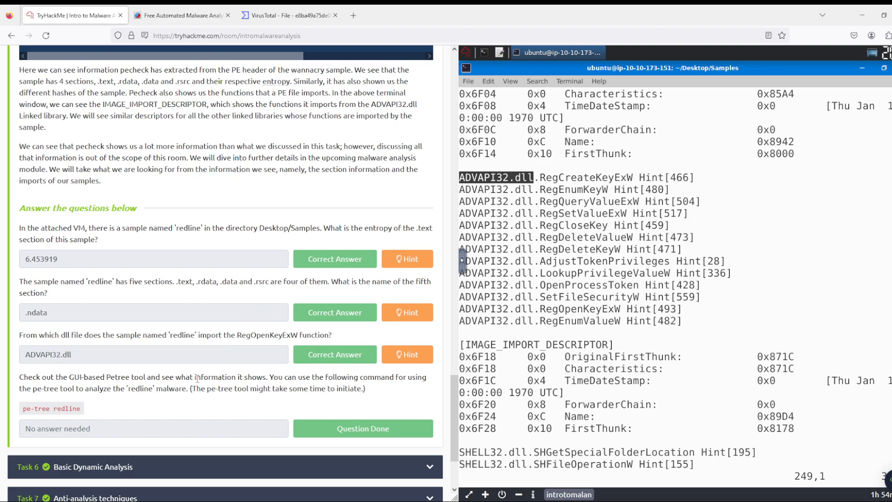
scroll(down, 3)
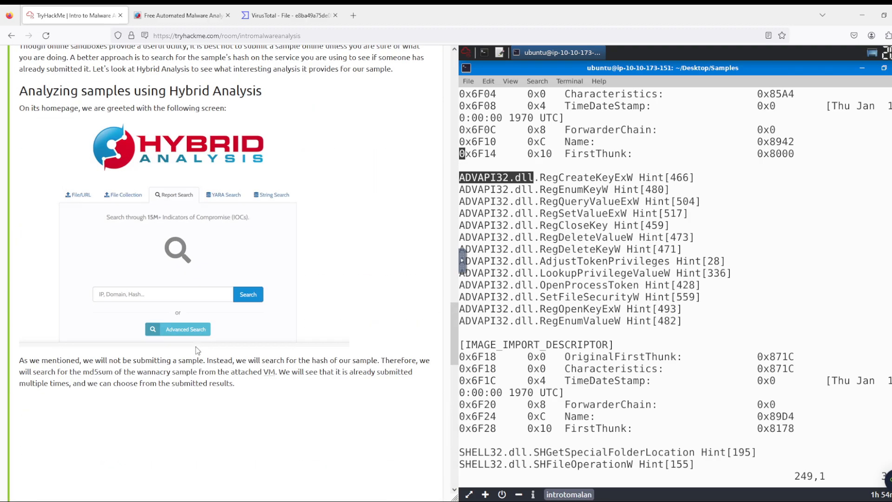
scroll(down, 3)
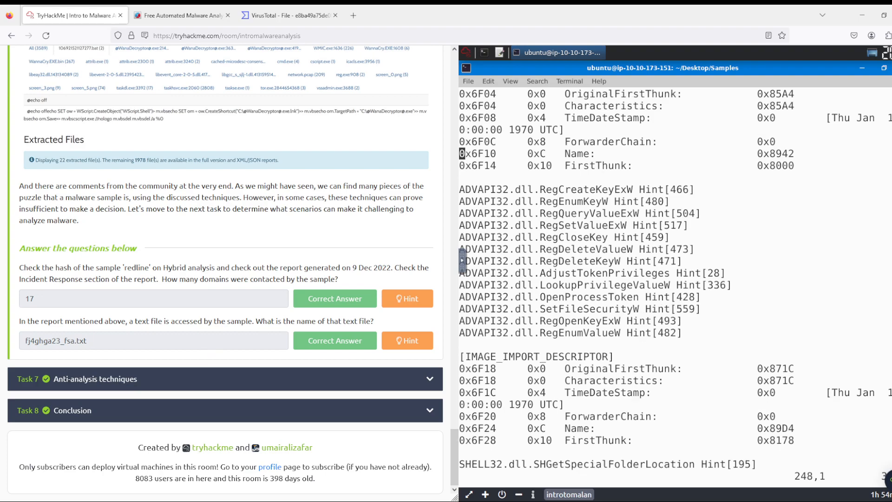
Step: Run md5sum on the redline sample in the terminal
scroll(down, 3)
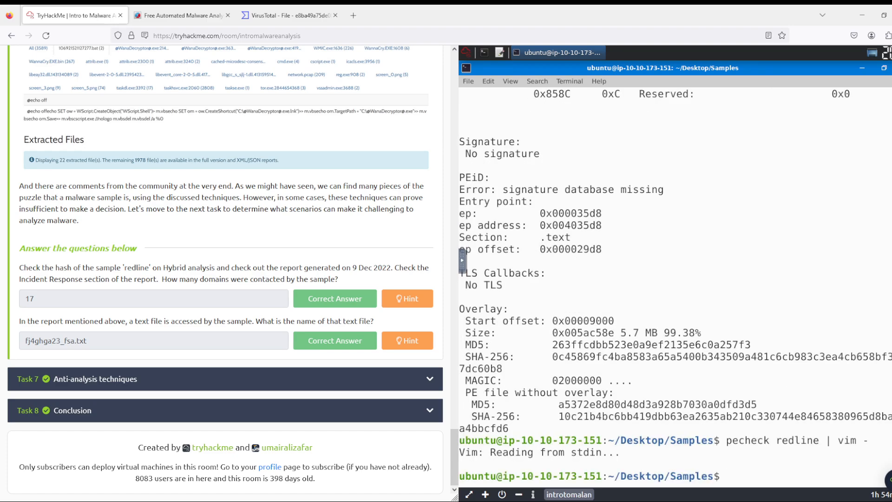
text(md5)
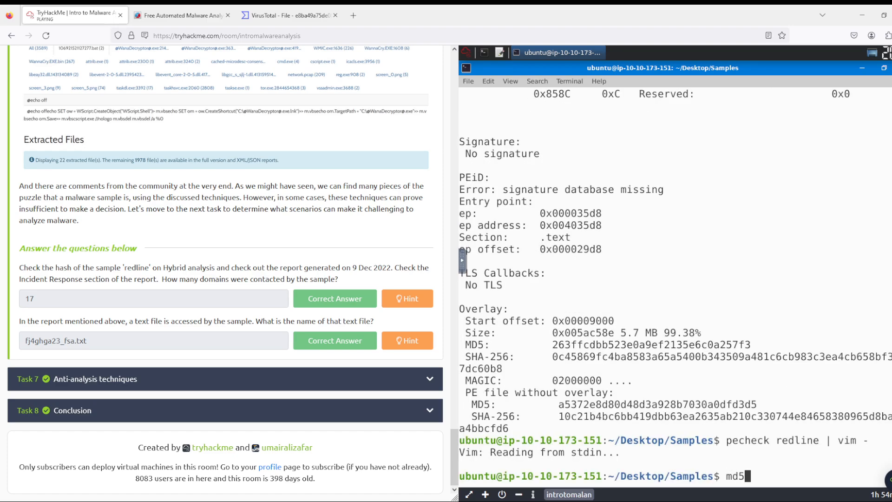
text(sum)
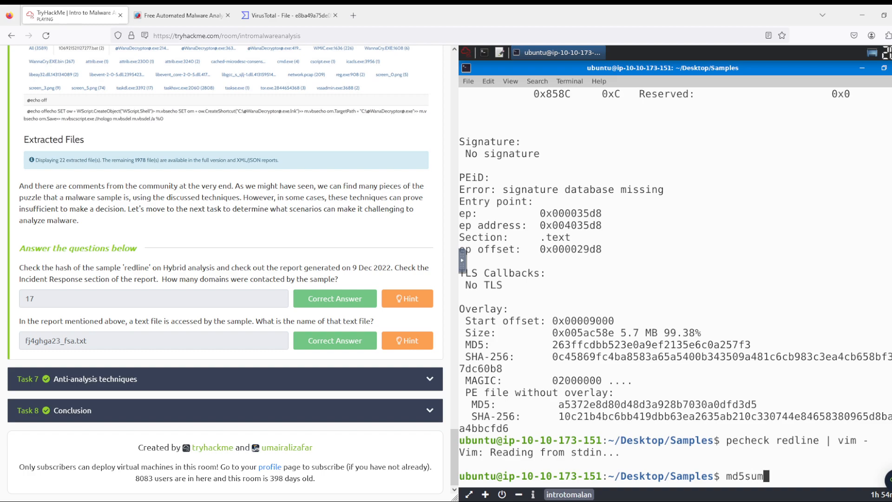
text(redline)
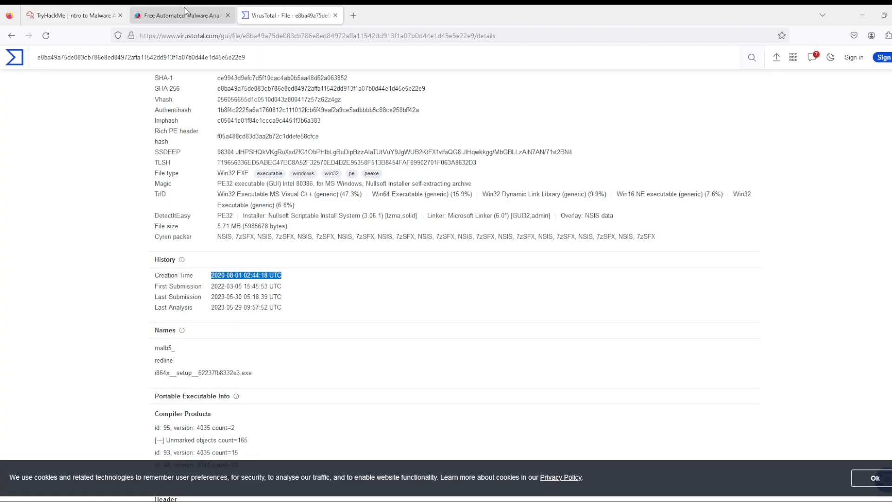
Step: View redline's Hybrid Analysis report with 17 contacted domains, then return to TryHackMe
click(181, 15)
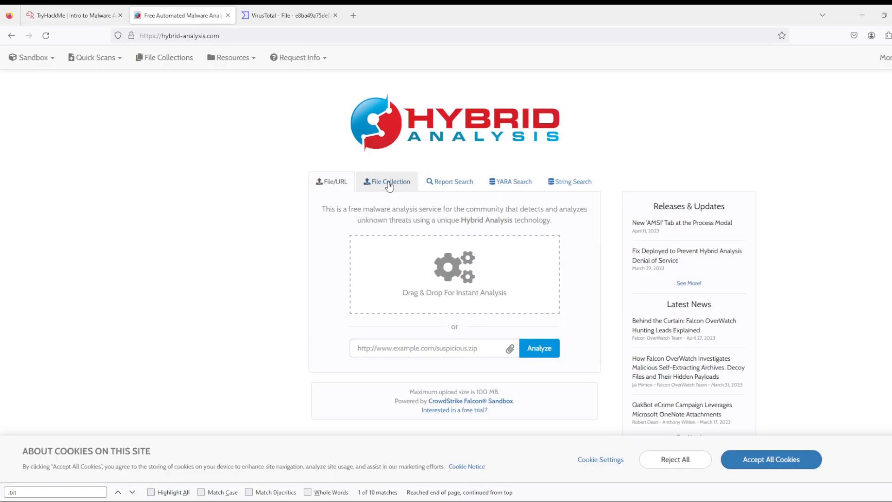
click(450, 181)
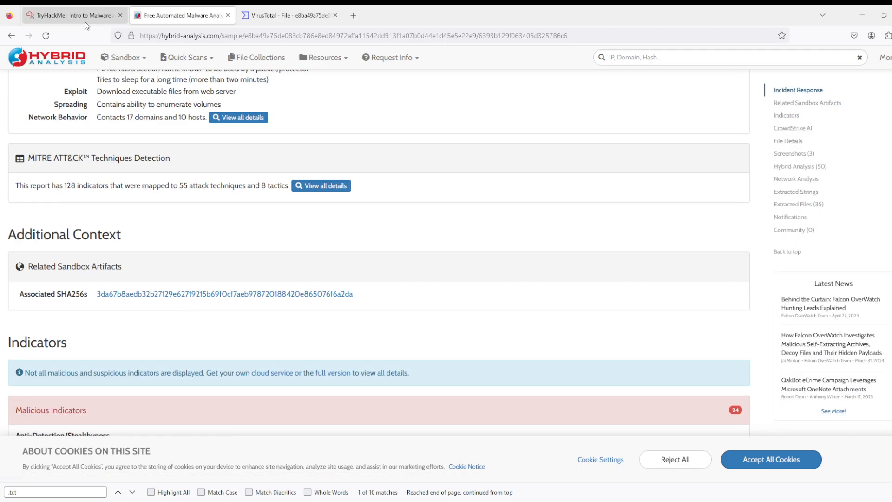
click(70, 16)
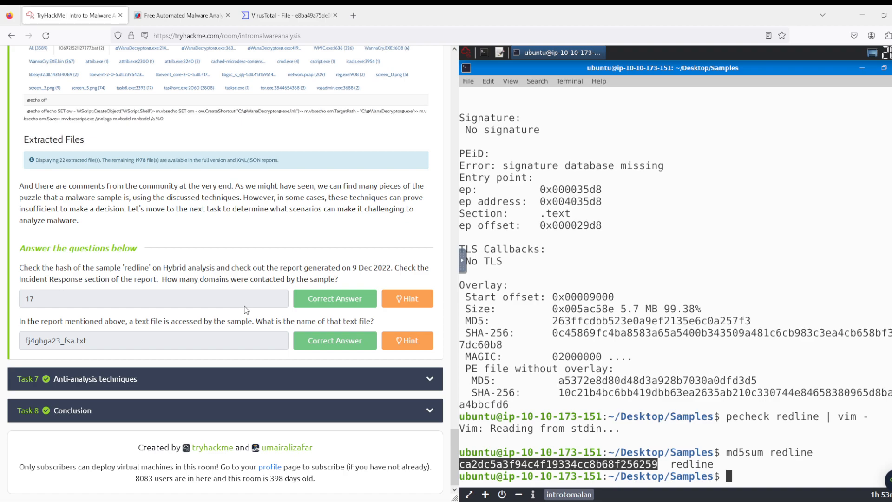
mouse_move(286, 237)
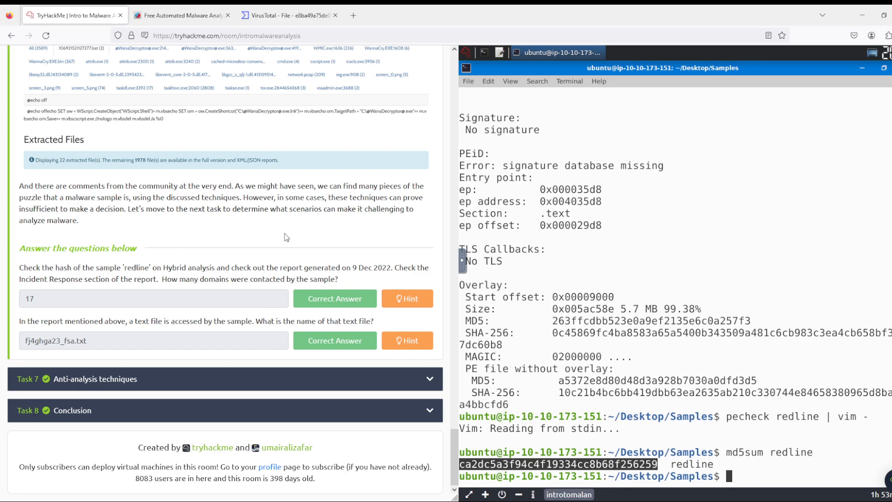